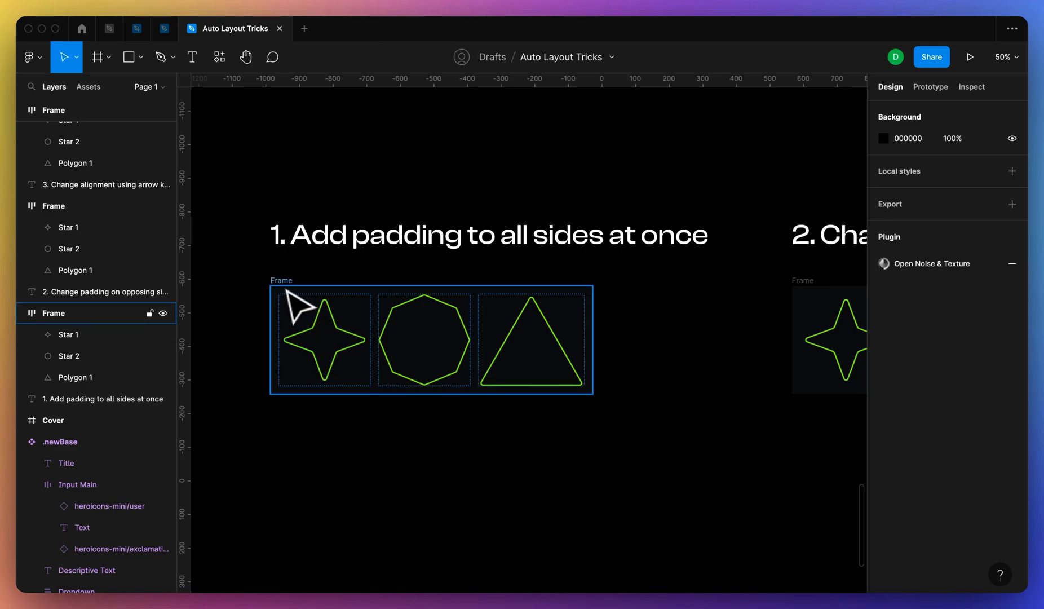
{"action": "mouse_move", "coordinate": [294, 304]}
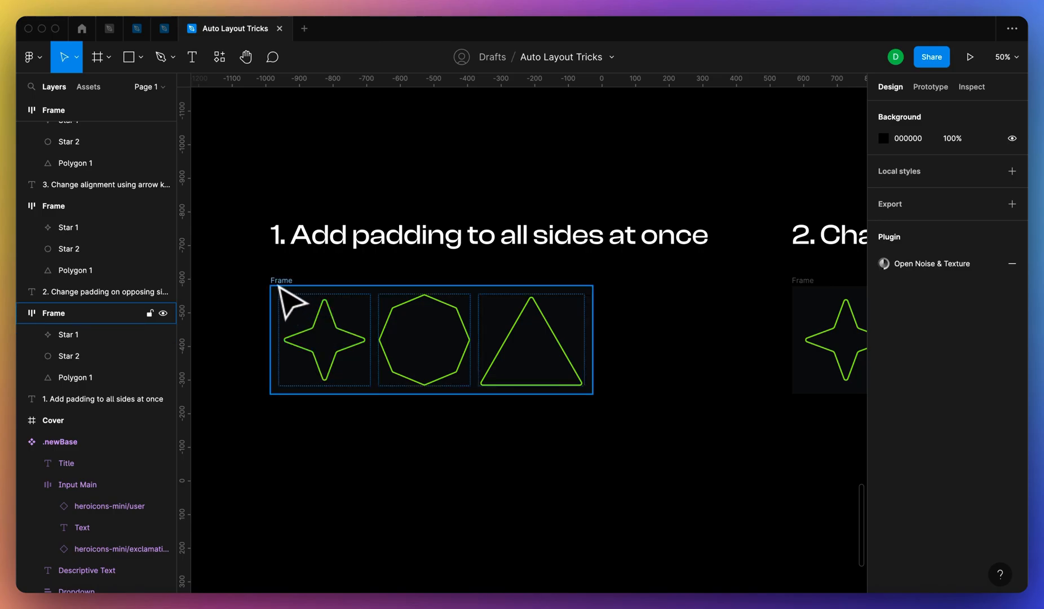
Step: Give the tip 1 frame uniform padding, entering 32 then 24 for all sides
{"action": "left_click", "coordinate": [431, 340]}
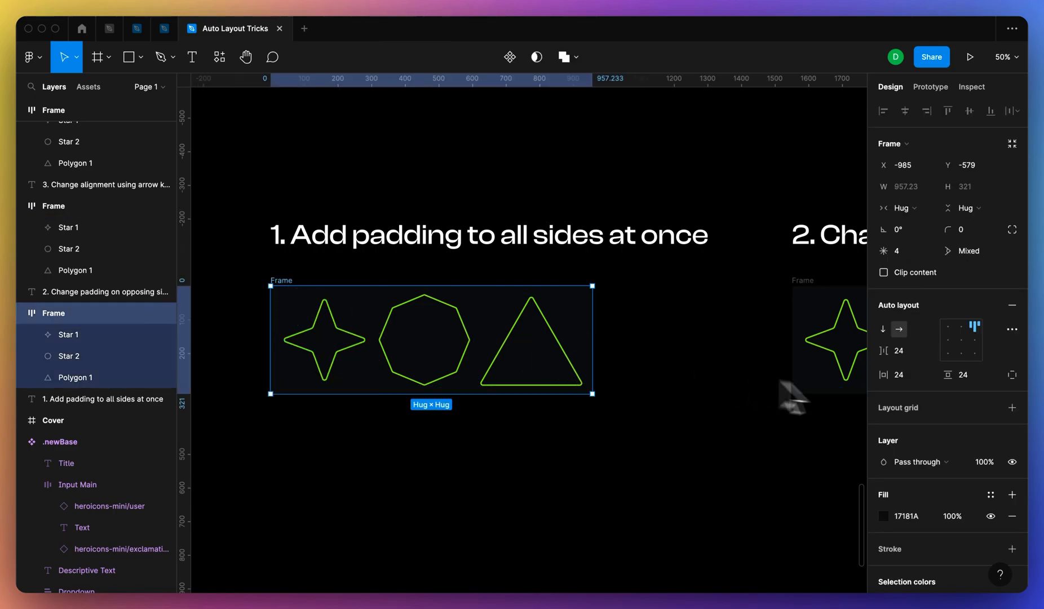
{"action": "mouse_move", "coordinate": [900, 374]}
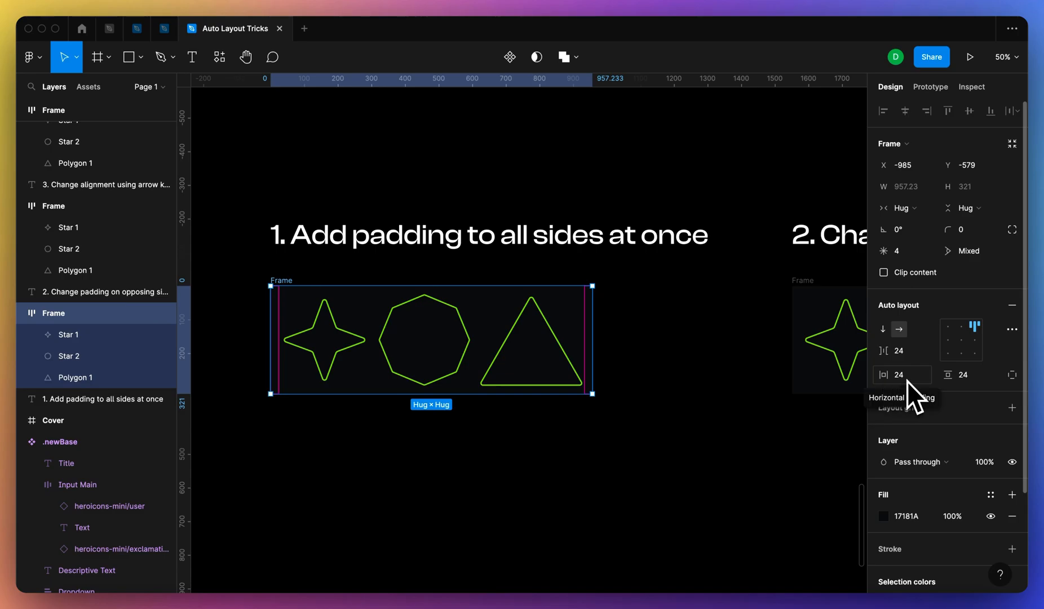
{"action": "mouse_move", "coordinate": [905, 396]}
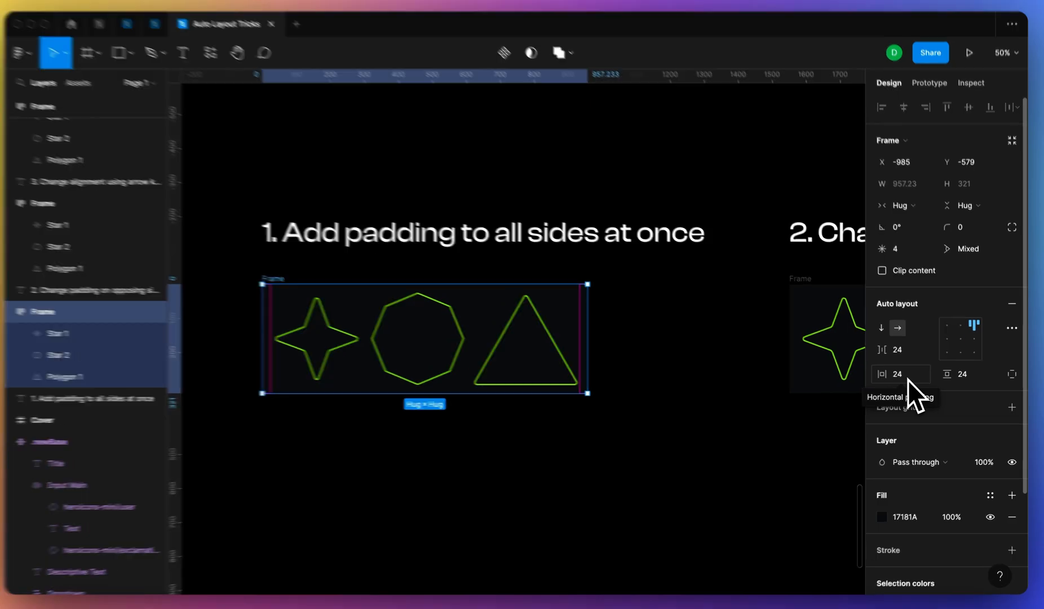
{"action": "left_click", "coordinate": [897, 373]}
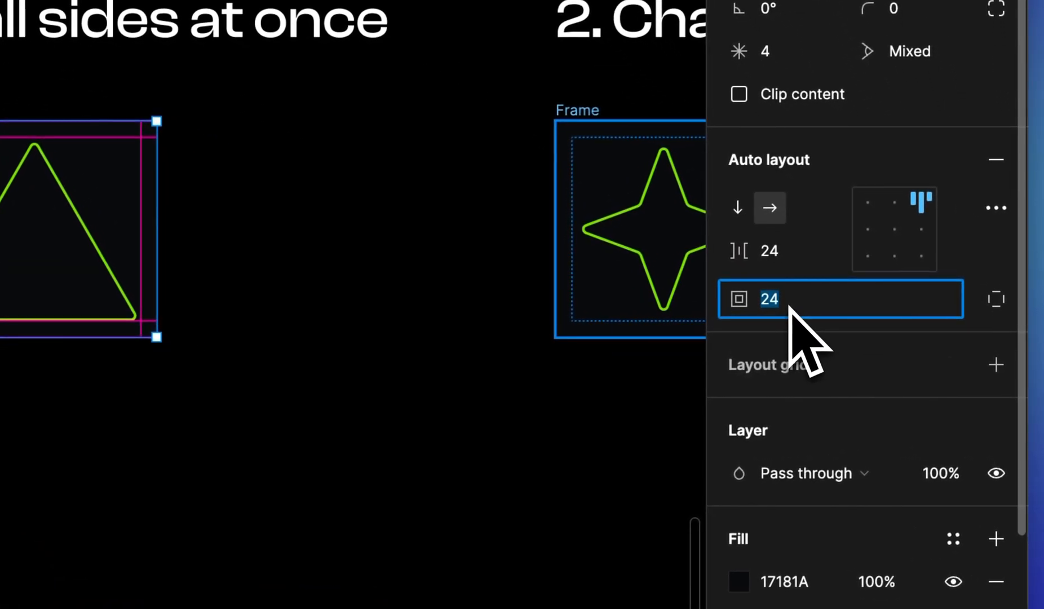
{"action": "type", "text": "32"}
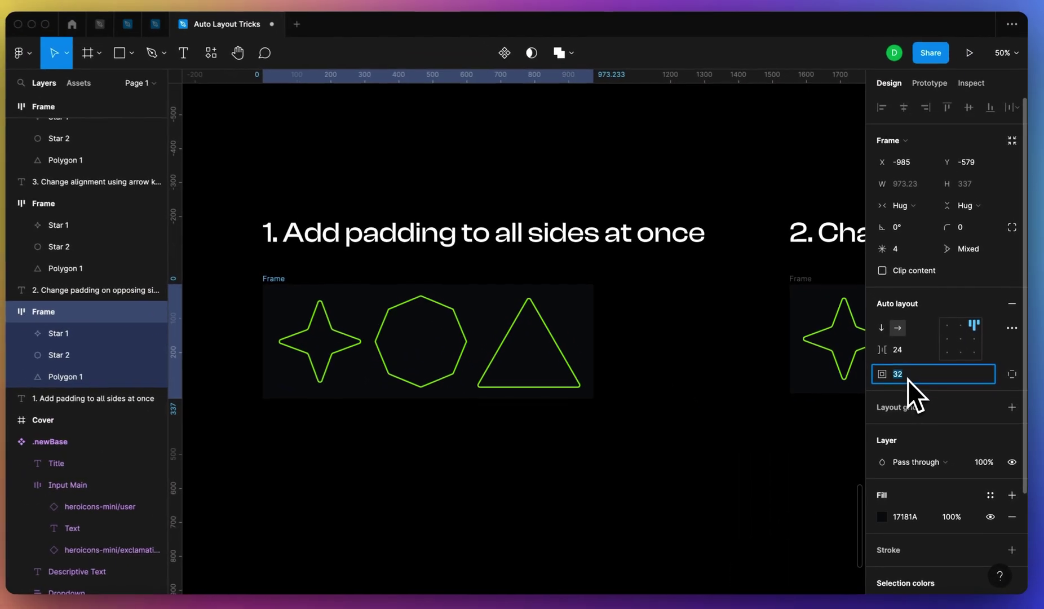
{"action": "type", "text": "24"}
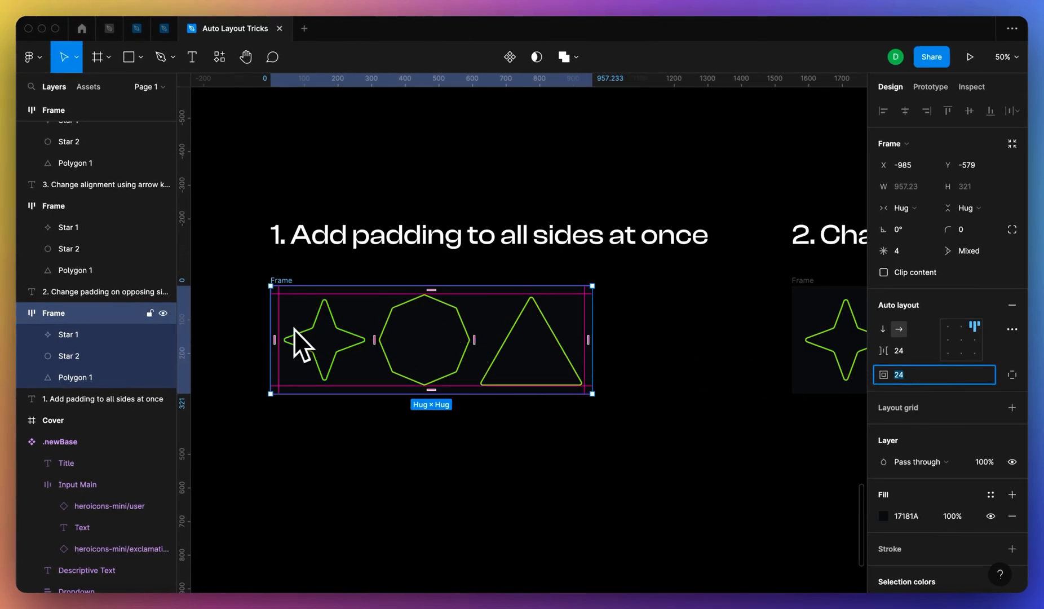
{"action": "mouse_move", "coordinate": [261, 331]}
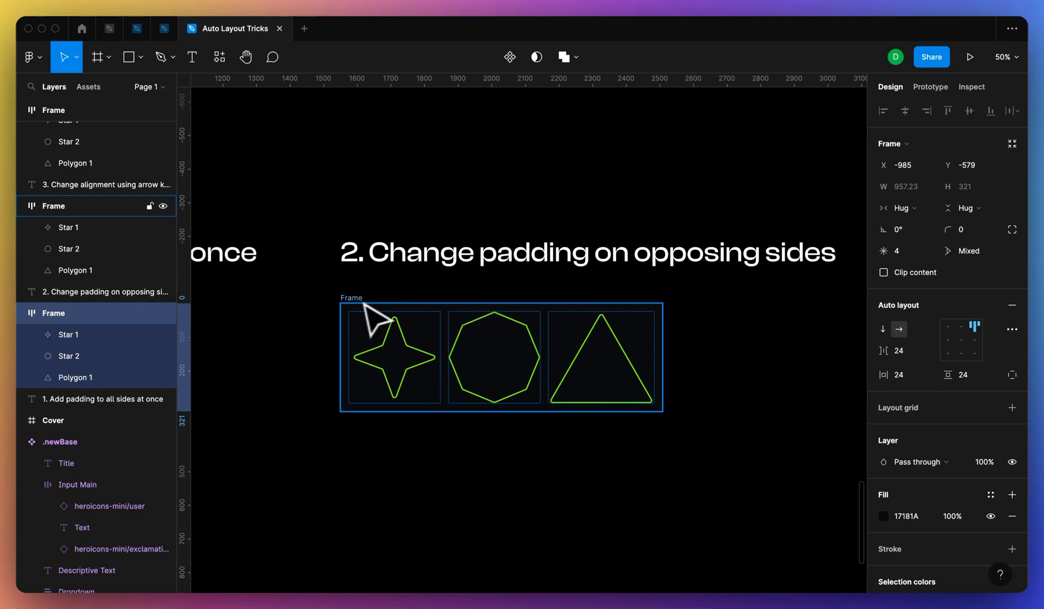
{"action": "mouse_move", "coordinate": [370, 323]}
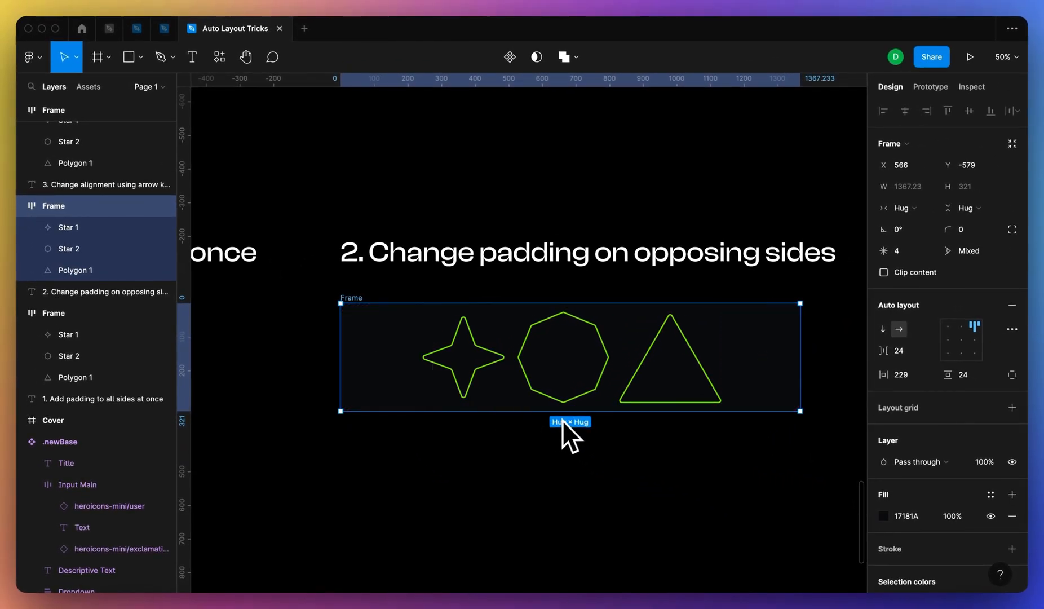
{"action": "mouse_move", "coordinate": [576, 308]}
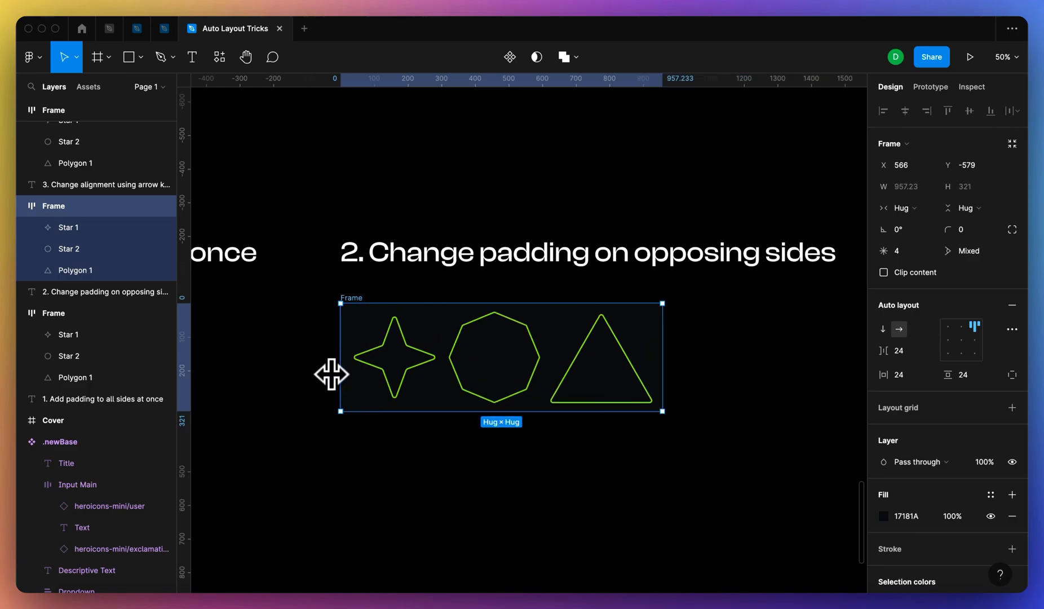
{"action": "mouse_move", "coordinate": [944, 397]}
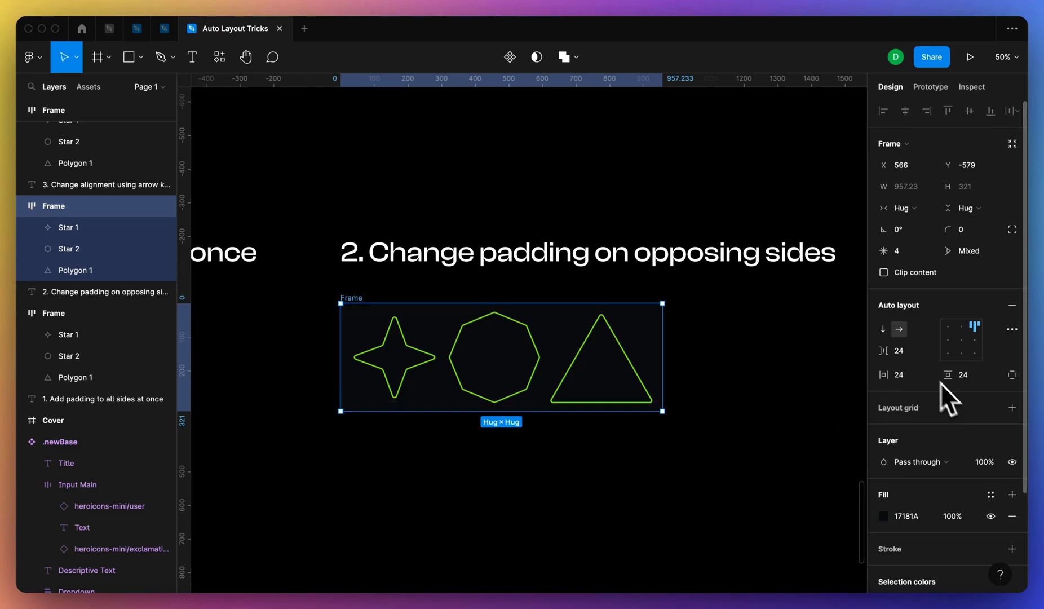
{"action": "mouse_move", "coordinate": [898, 374]}
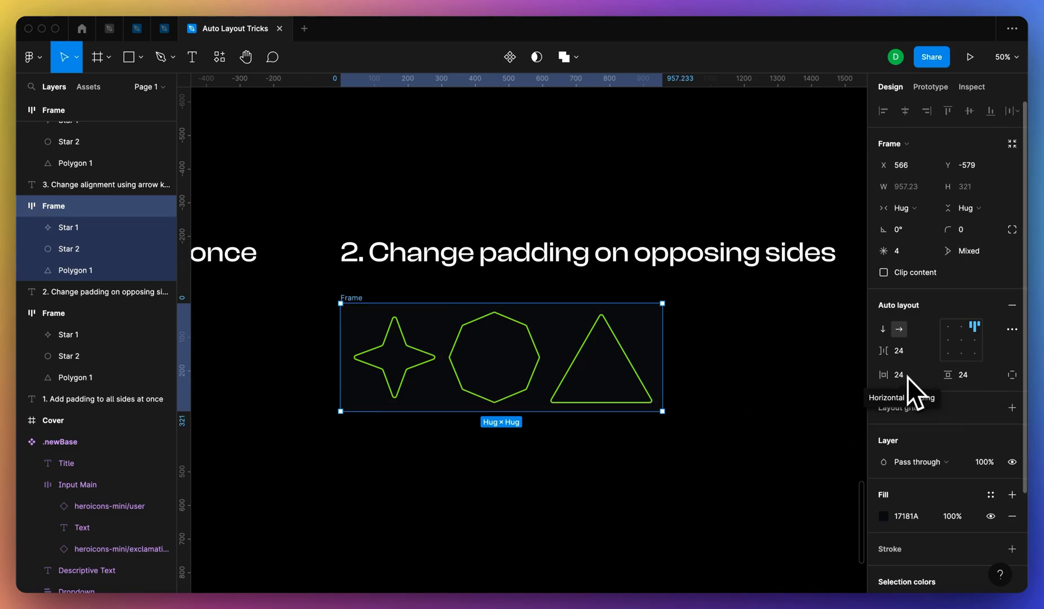
{"action": "mouse_move", "coordinate": [815, 419]}
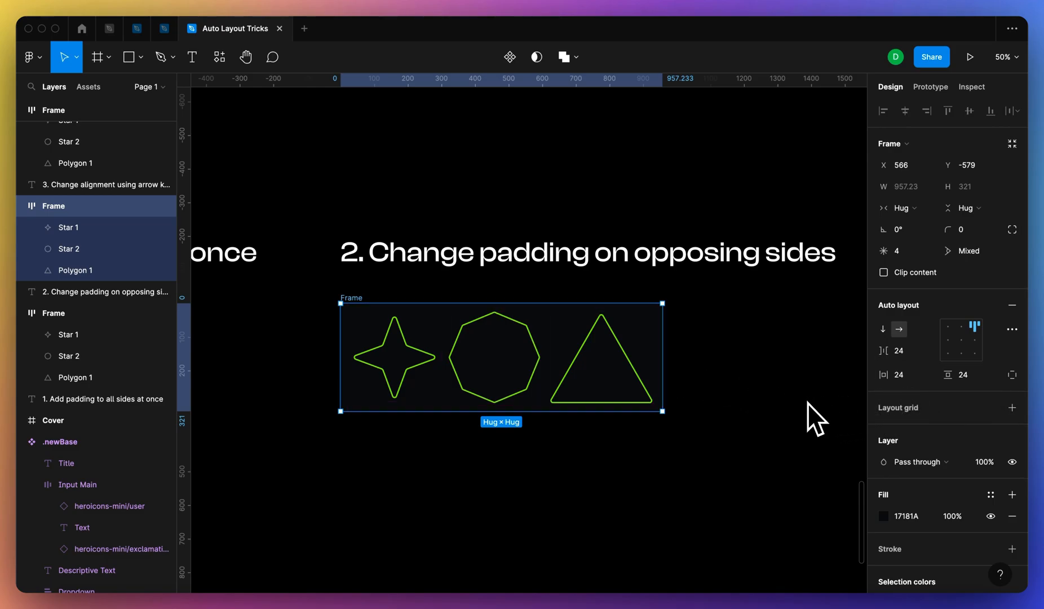
{"action": "mouse_move", "coordinate": [838, 425]}
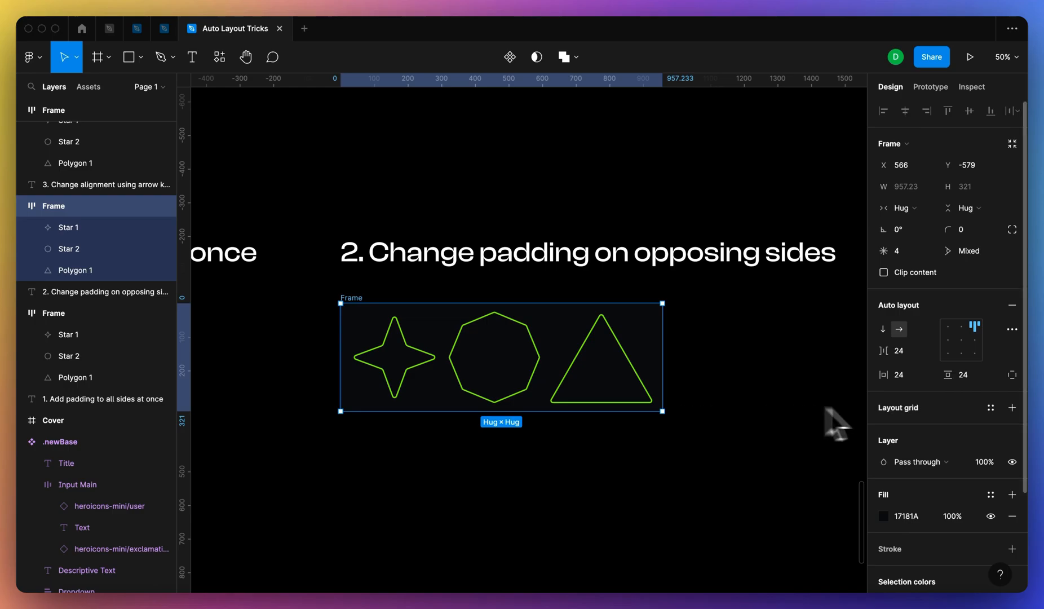
Step: Give the tip 2 frame 16 horizontal and 24 vertical padding via one combined '16,24' entry
{"action": "left_click", "coordinate": [897, 373]}
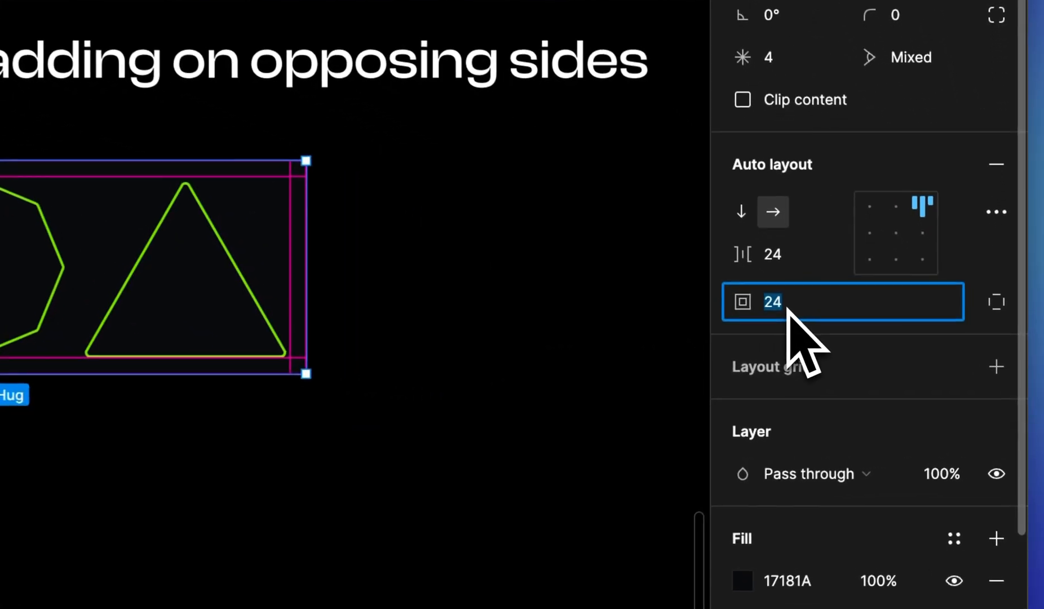
{"action": "type", "text": ","}
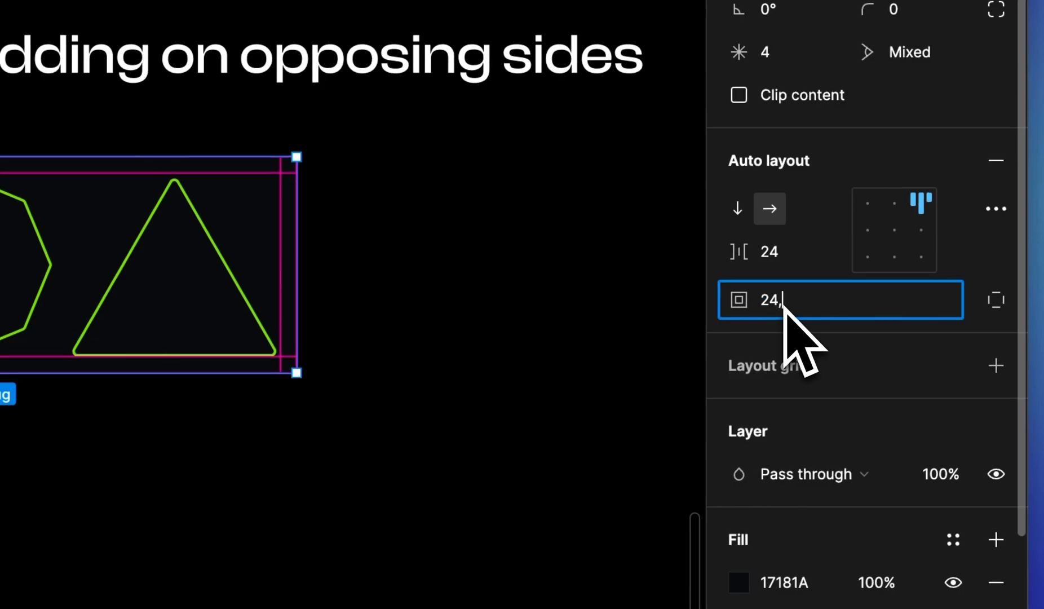
{"action": "type", "text": "16,2"}
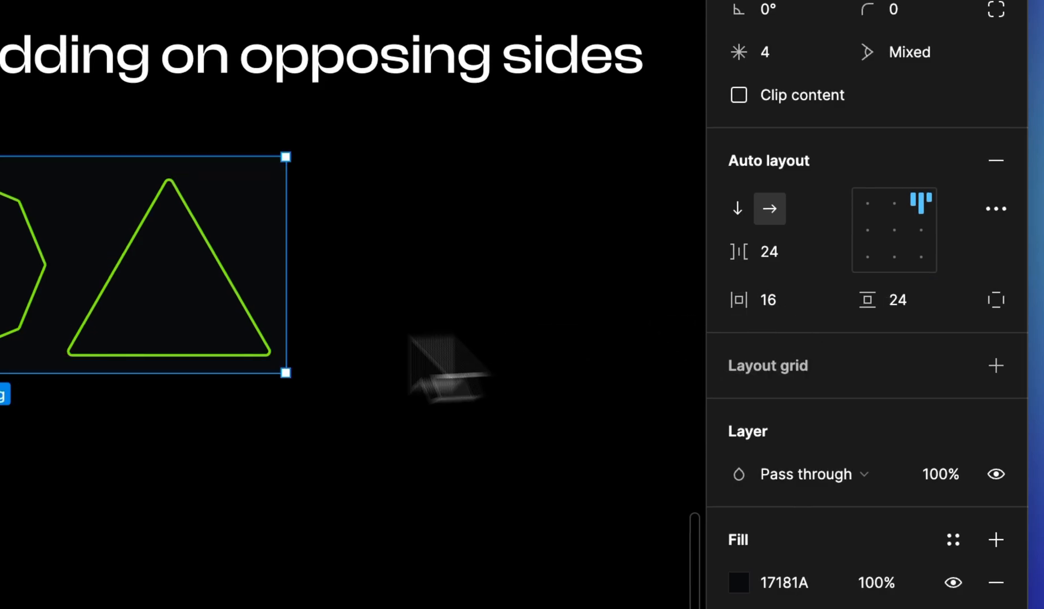
{"action": "mouse_move", "coordinate": [725, 419]}
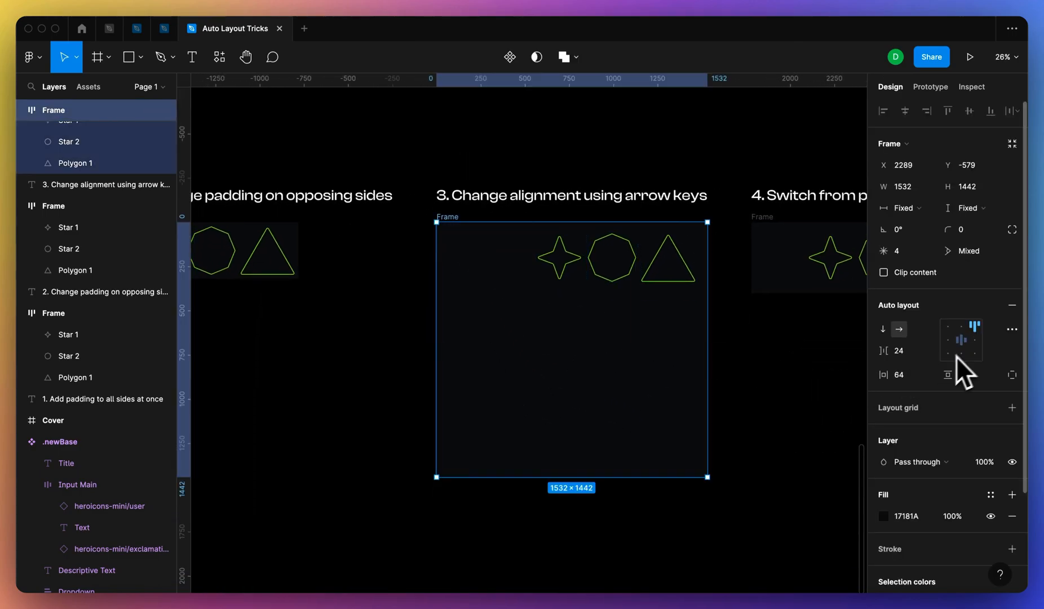
Step: Move the tip 3 shapes through bottom-centre and top-left alignment to the bottom-left corner
{"action": "left_click", "coordinate": [960, 349]}
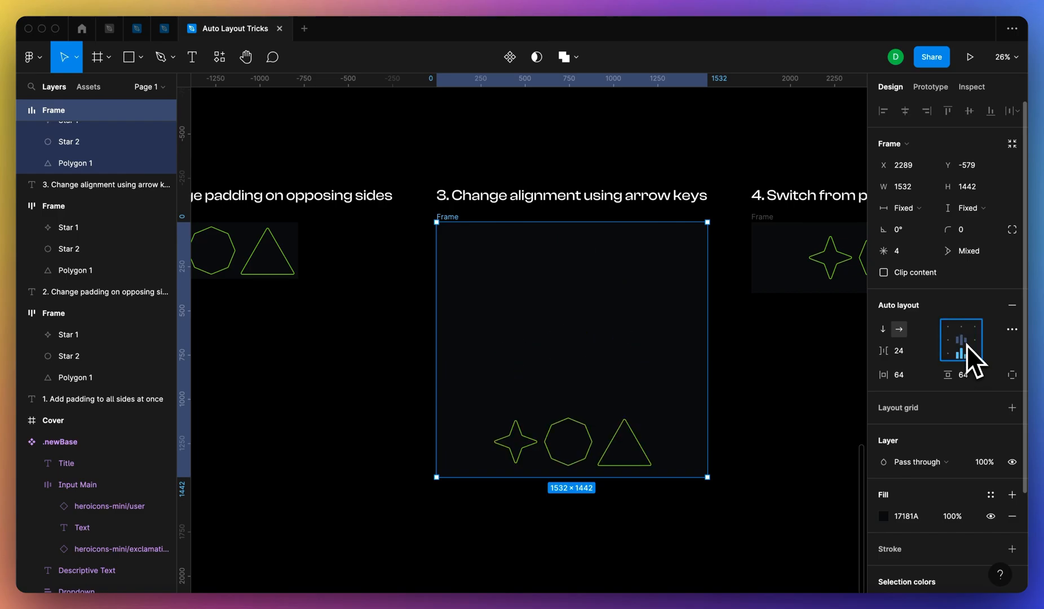
{"action": "left_click", "coordinate": [945, 336]}
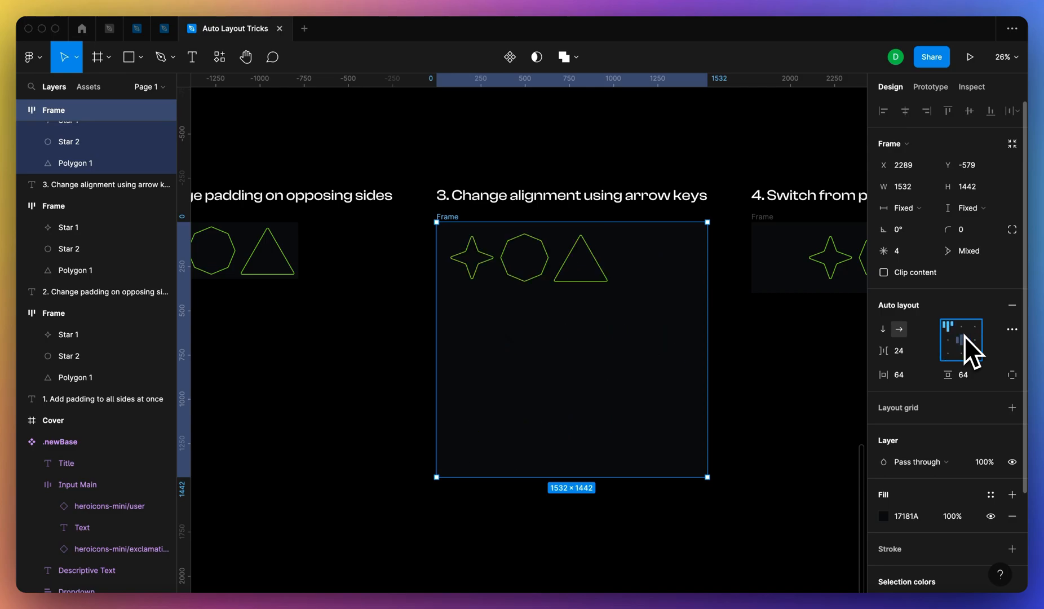
{"action": "left_click", "coordinate": [947, 341]}
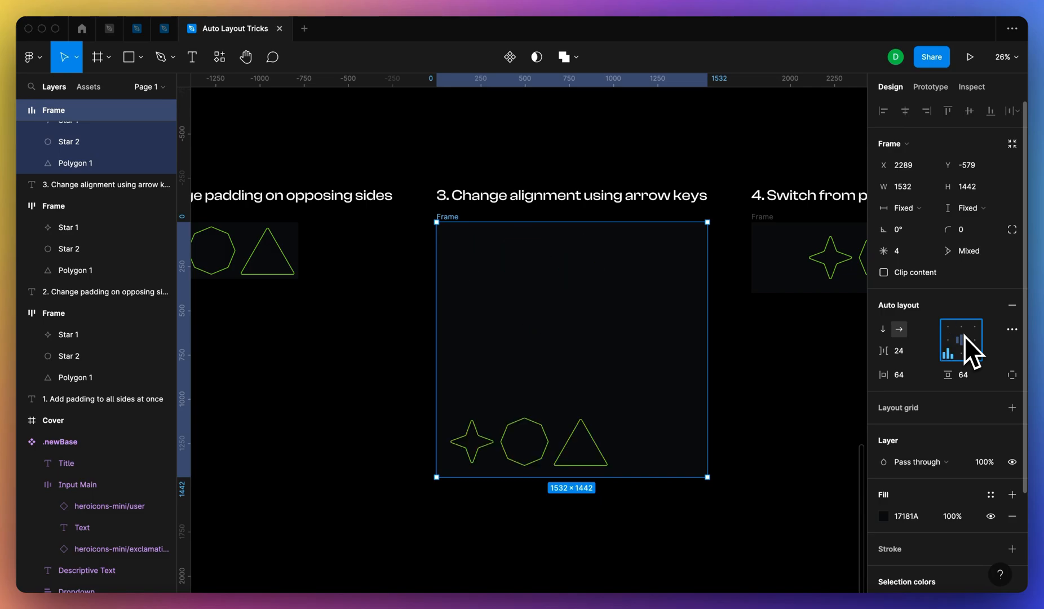
{"action": "left_click", "coordinate": [960, 338]}
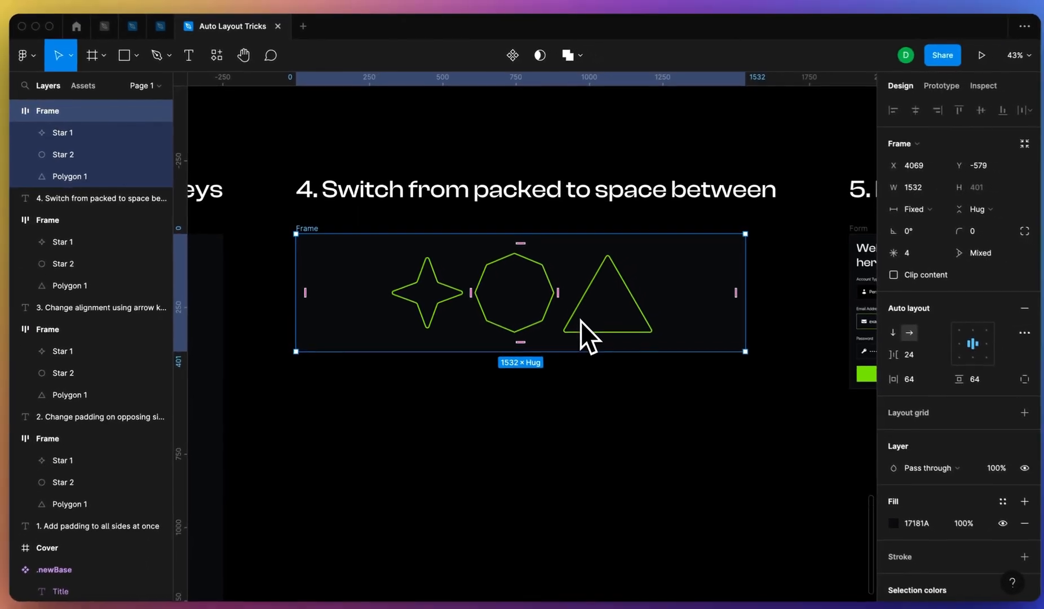
Step: Spread the tip 4 star, octagon and triangle across the frame width with Auto gap spacing
{"action": "left_click", "coordinate": [971, 343]}
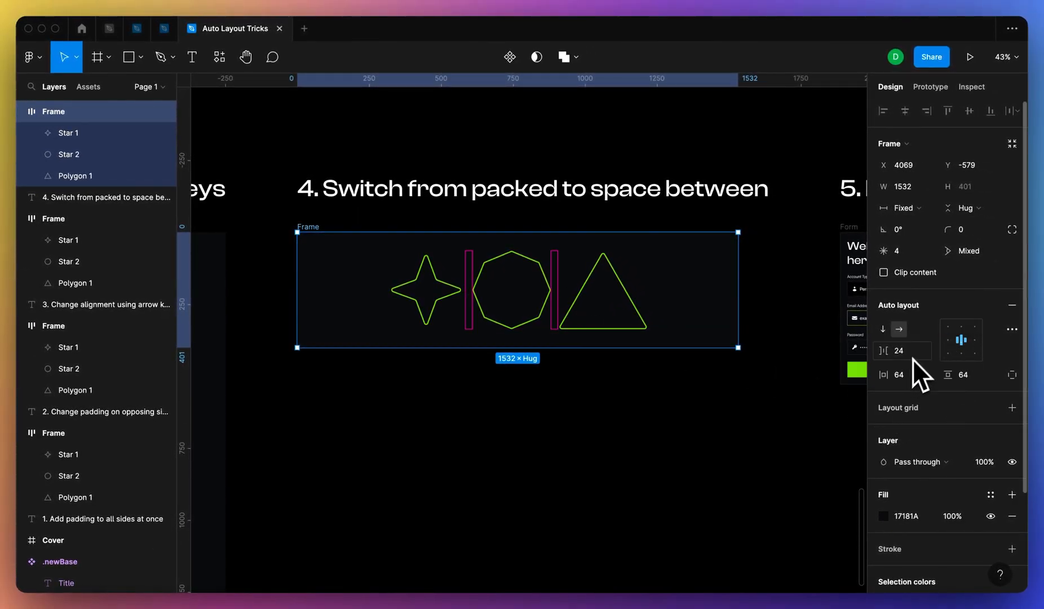
{"action": "mouse_move", "coordinate": [902, 349]}
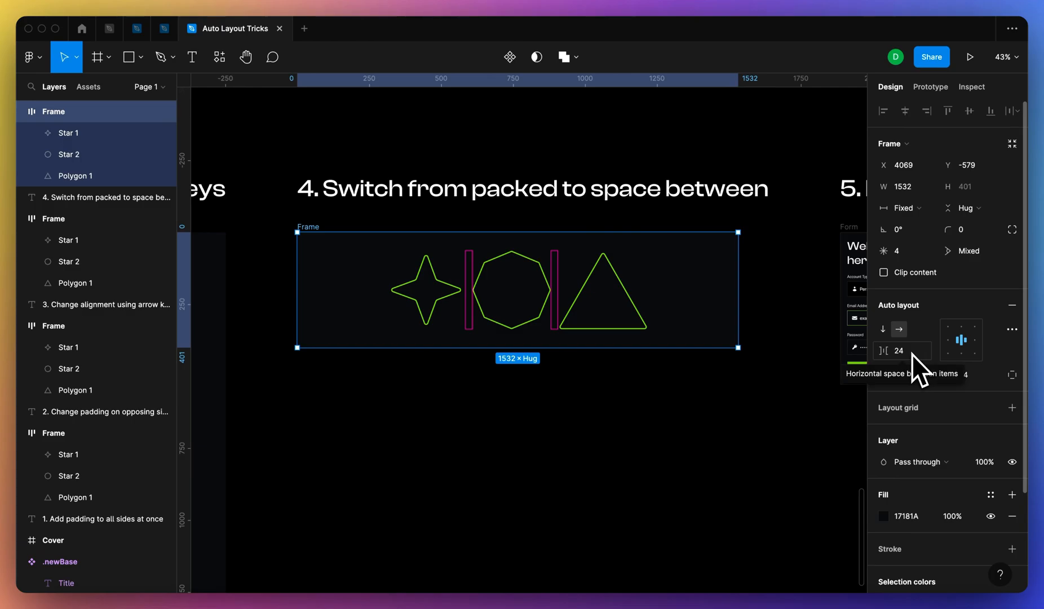
{"action": "left_click", "coordinate": [902, 351]}
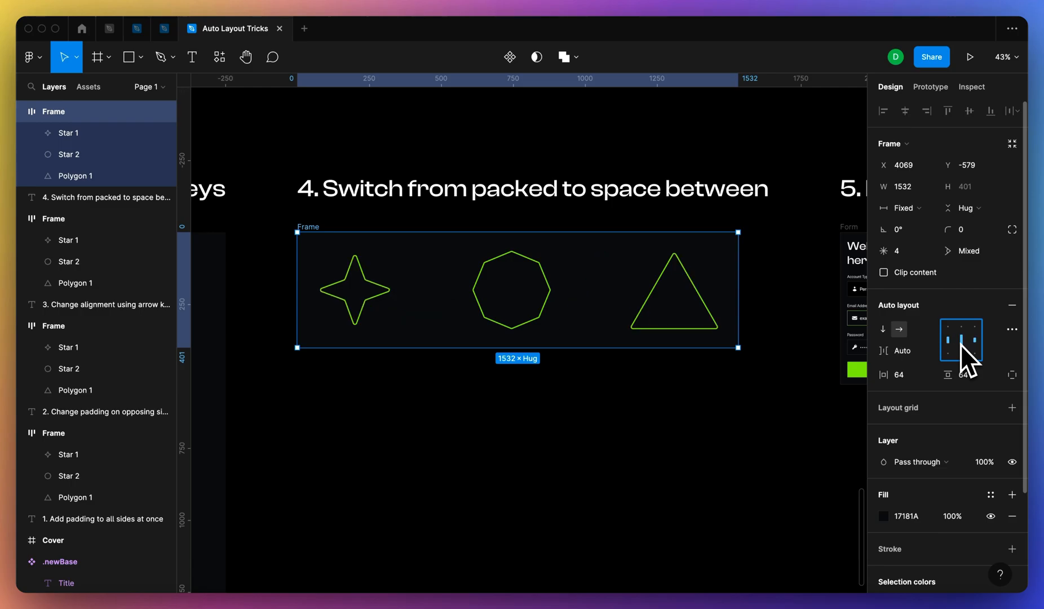
{"action": "left_click", "coordinate": [554, 493]}
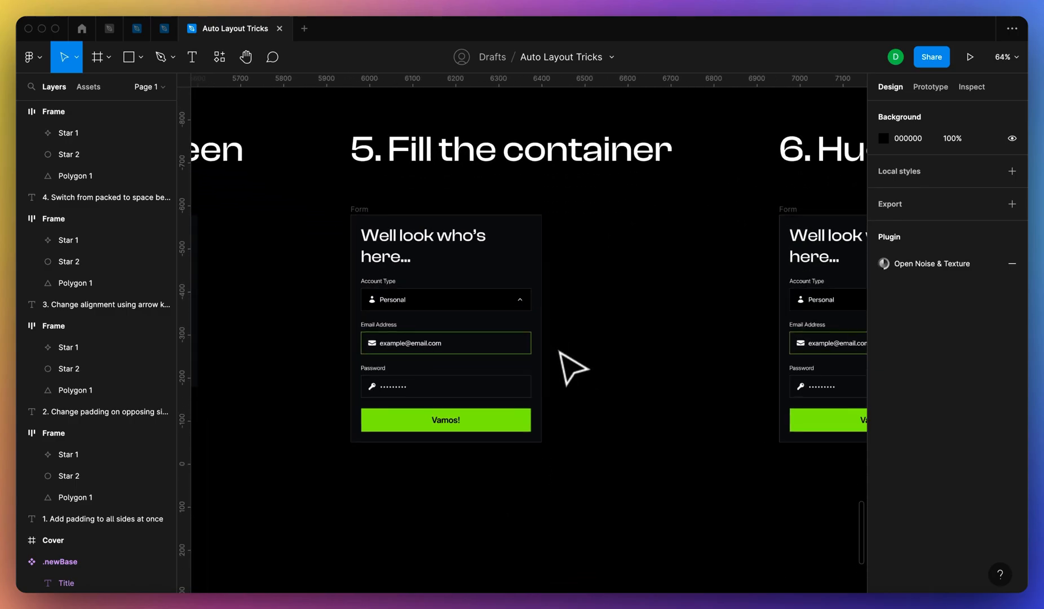
Step: Widen the tip 5 form and make the account type input fill its row width
{"action": "left_click", "coordinate": [444, 326]}
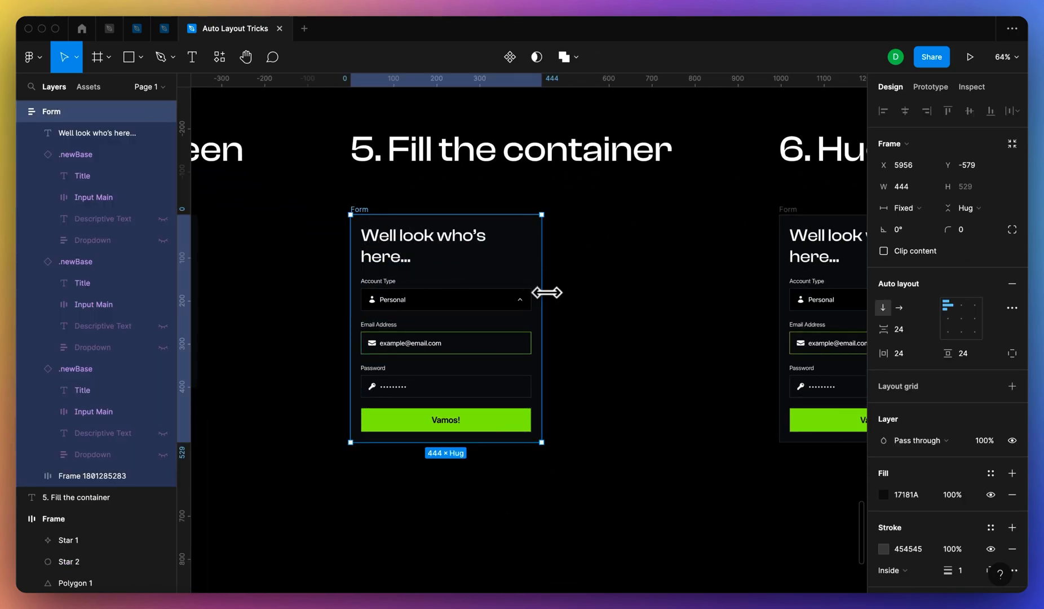
{"action": "left_click", "coordinate": [444, 342]}
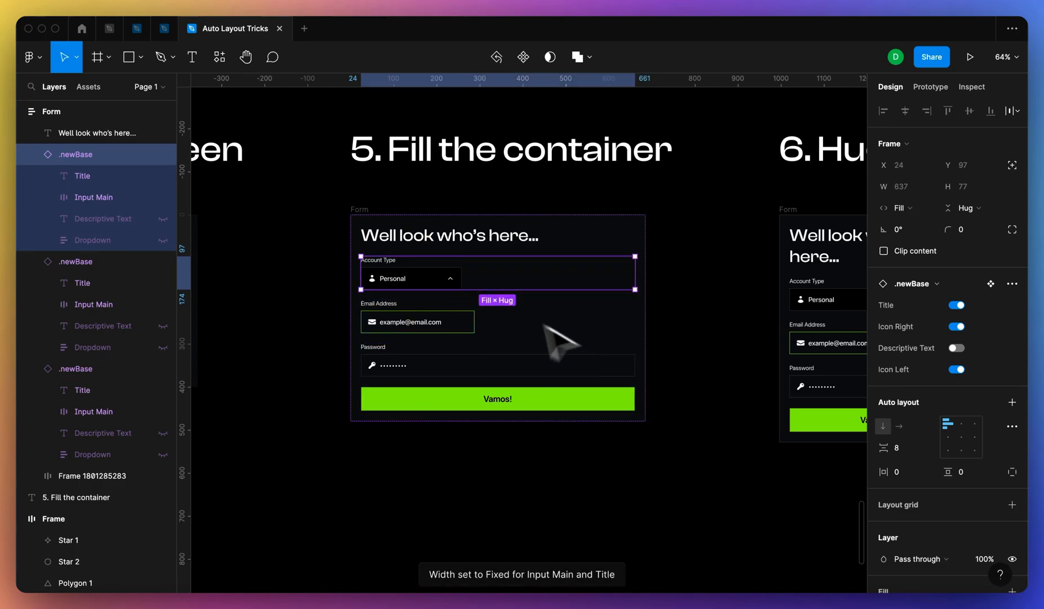
{"action": "left_click", "coordinate": [94, 198]}
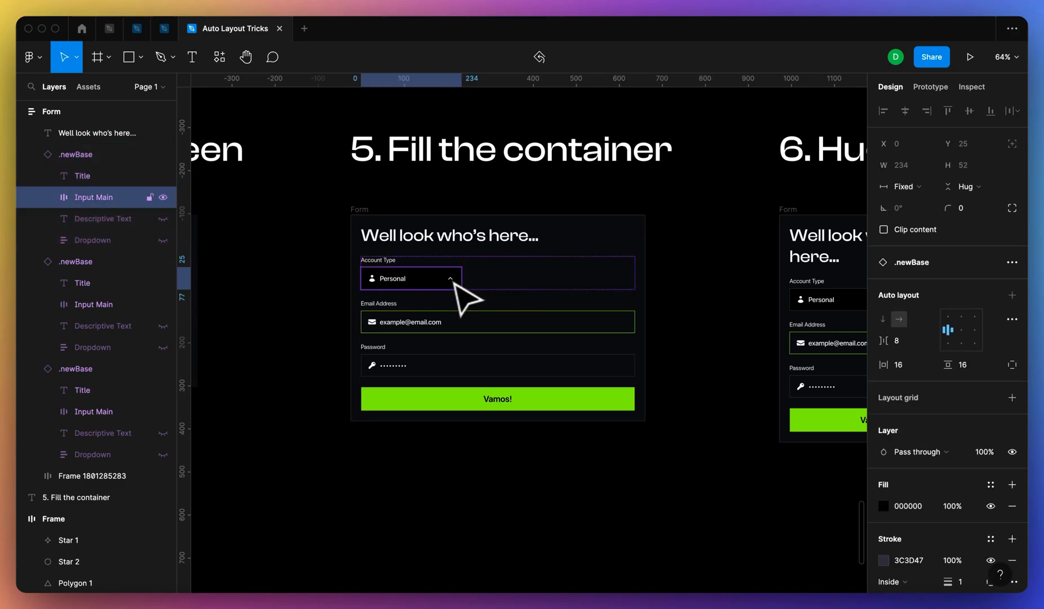
{"action": "left_click", "coordinate": [646, 457]}
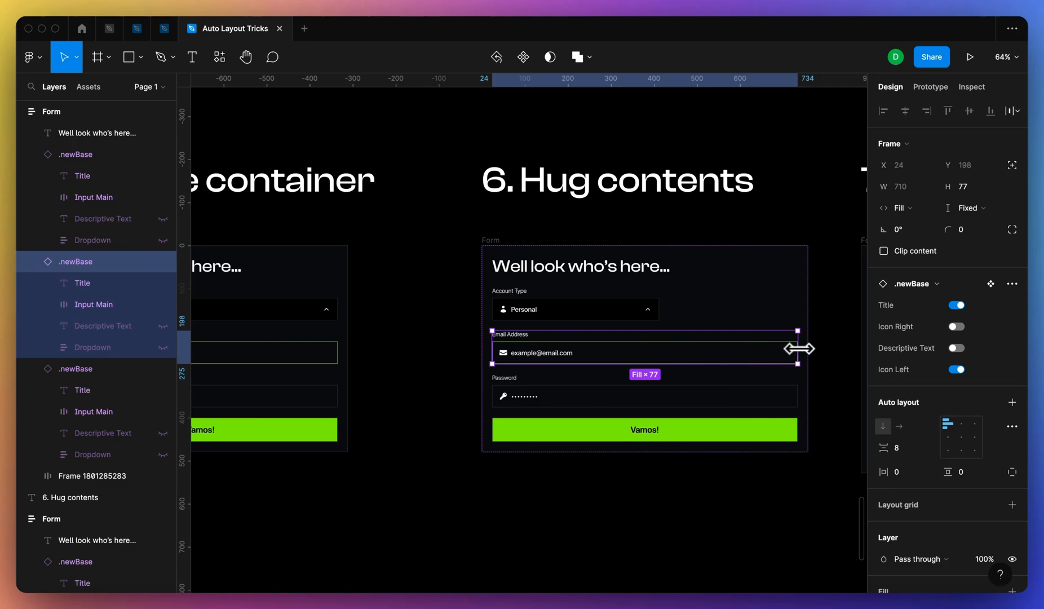
Step: Widen the tip 6 form while its hug-contents fields keep their narrow widths
{"action": "left_click", "coordinate": [644, 396]}
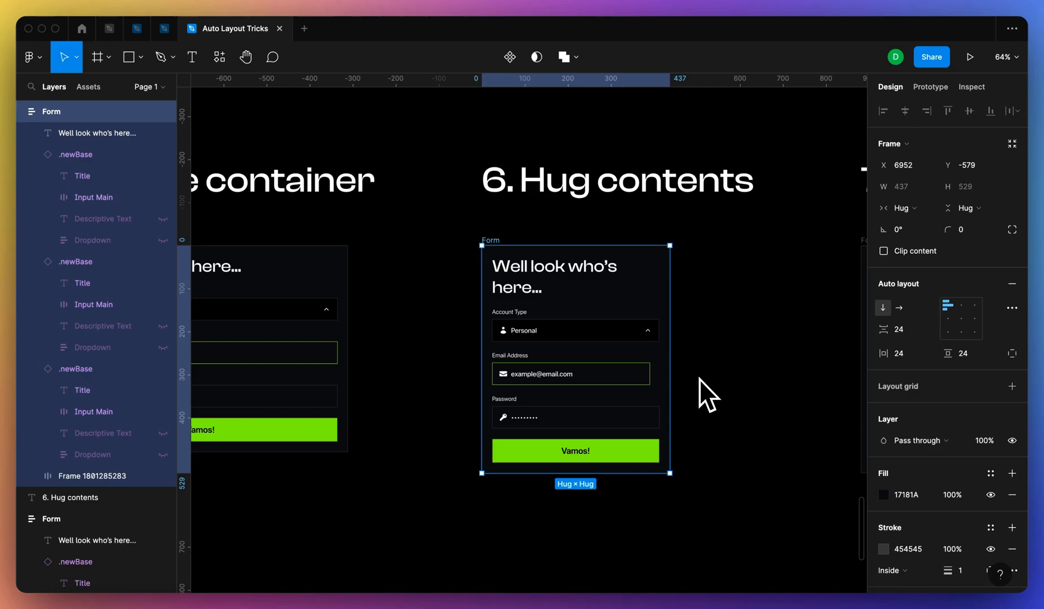
{"action": "left_click", "coordinate": [570, 373]}
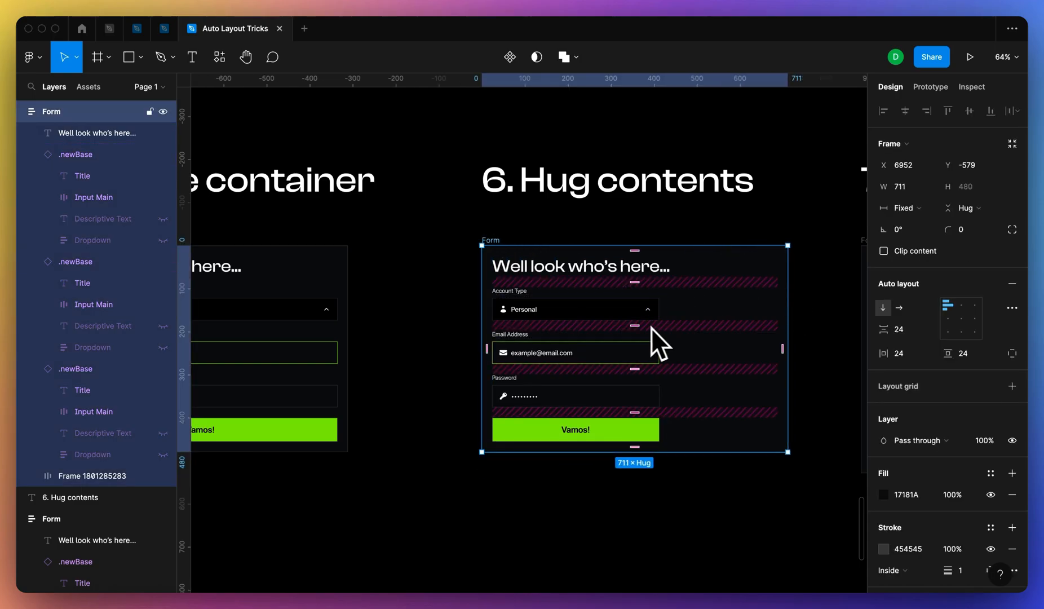
{"action": "mouse_move", "coordinate": [786, 293]}
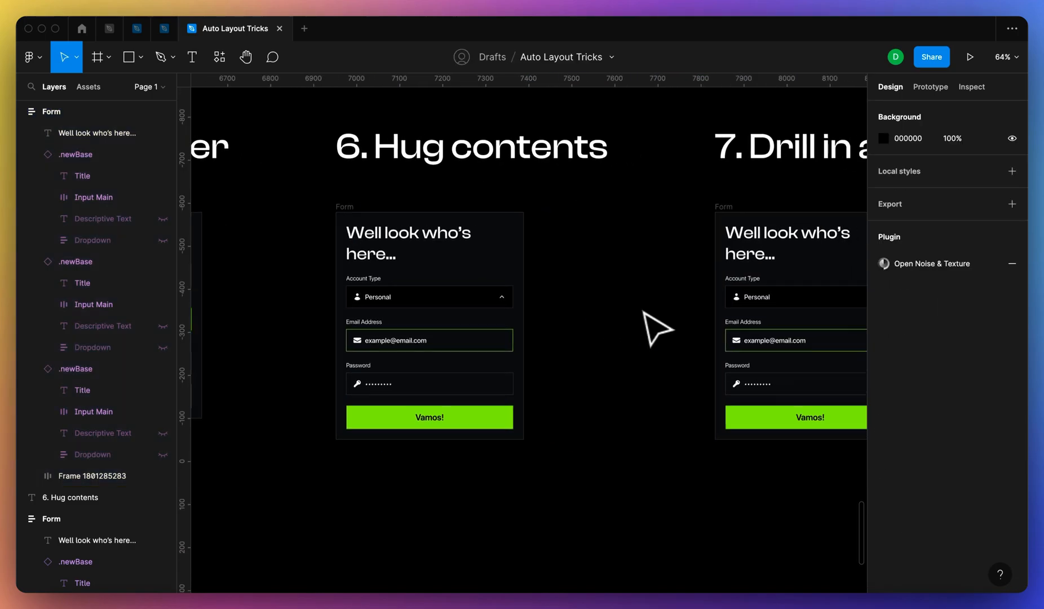
{"action": "scroll", "scroll_direction": "right", "scroll_amount": 3}
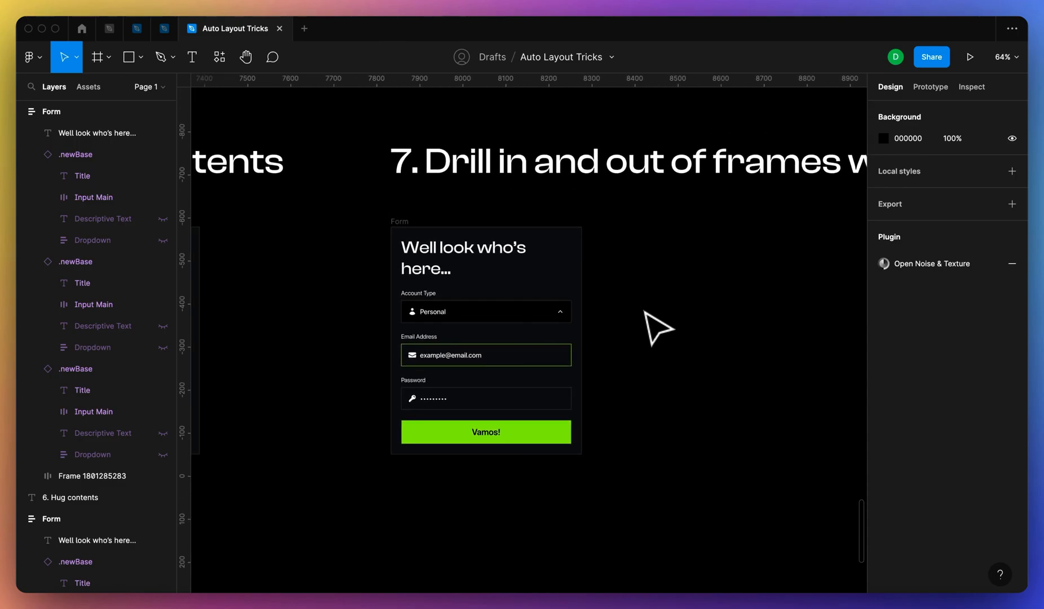
{"action": "left_click", "coordinate": [416, 234]}
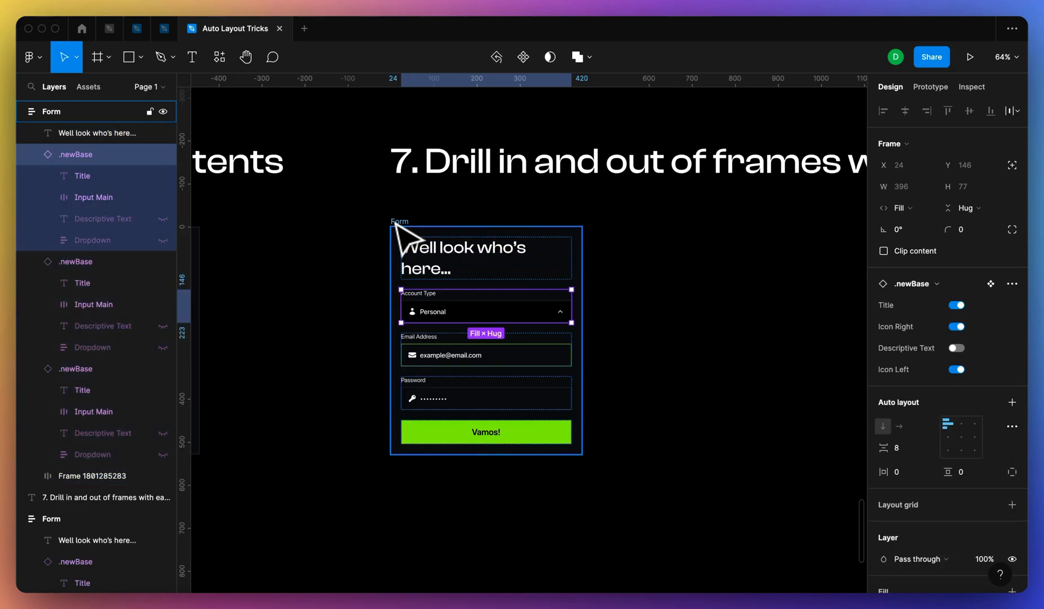
{"action": "left_click", "coordinate": [76, 368]}
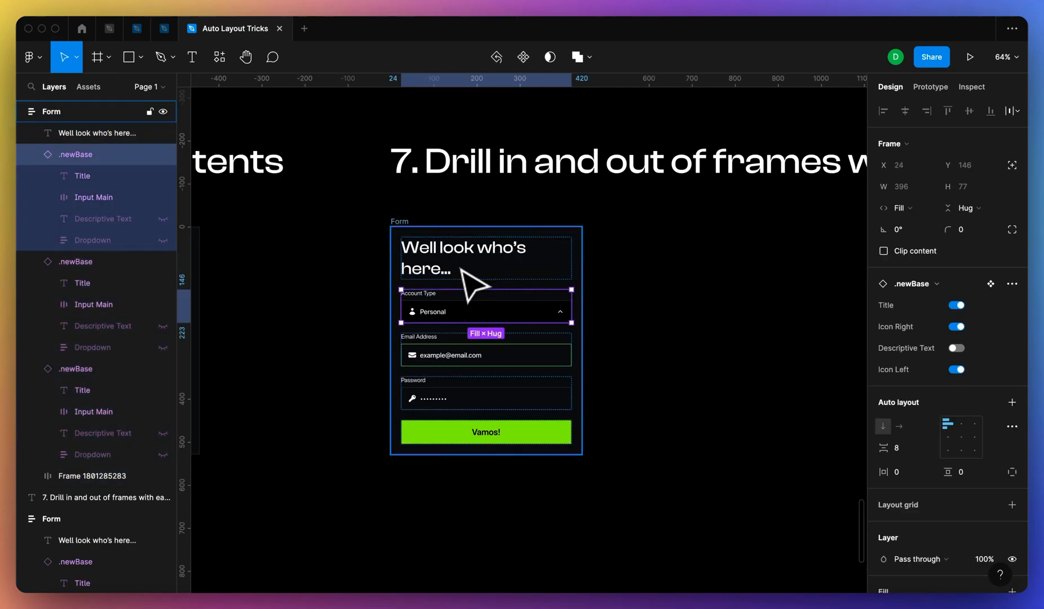
{"action": "left_click", "coordinate": [485, 354]}
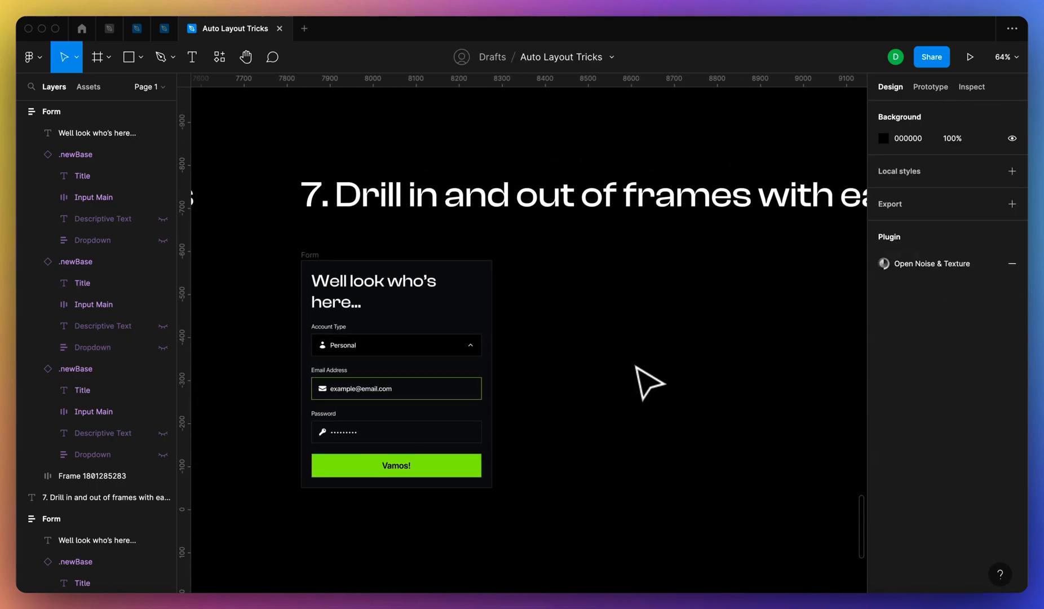
Step: Absolutely position the Pattern frame behind the tip 8 form and stretch it over the whole form
{"action": "left_click", "coordinate": [396, 373]}
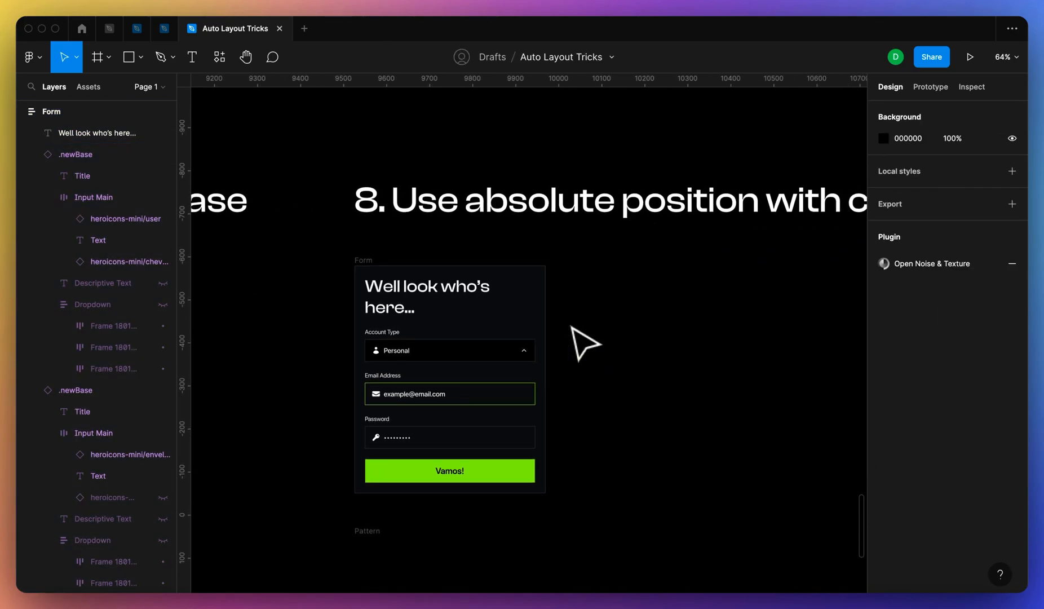
{"action": "scroll", "scroll_direction": "down", "scroll_amount": 3}
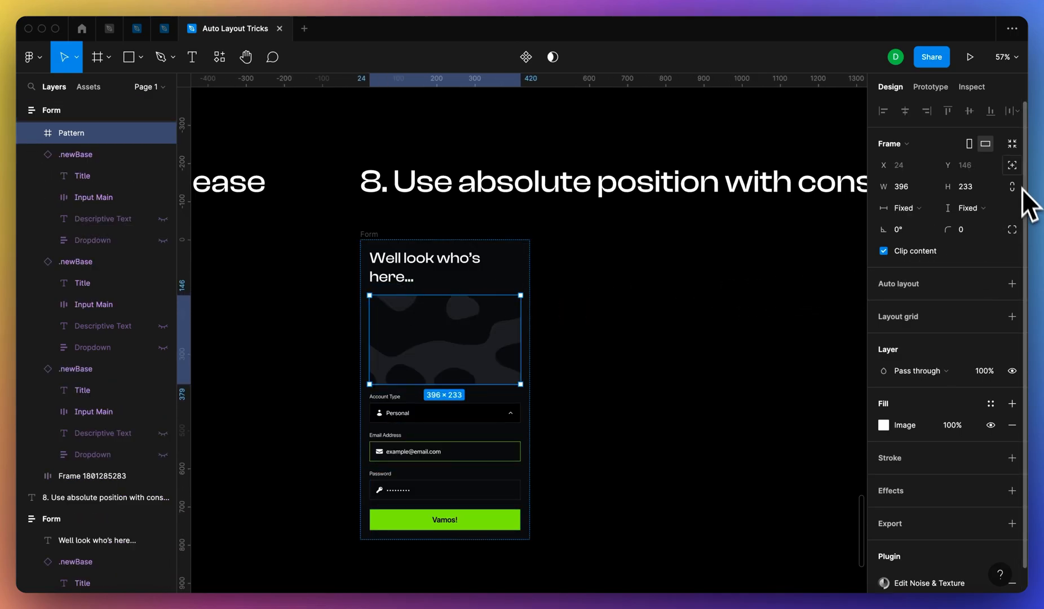
{"action": "mouse_move", "coordinate": [1012, 165]}
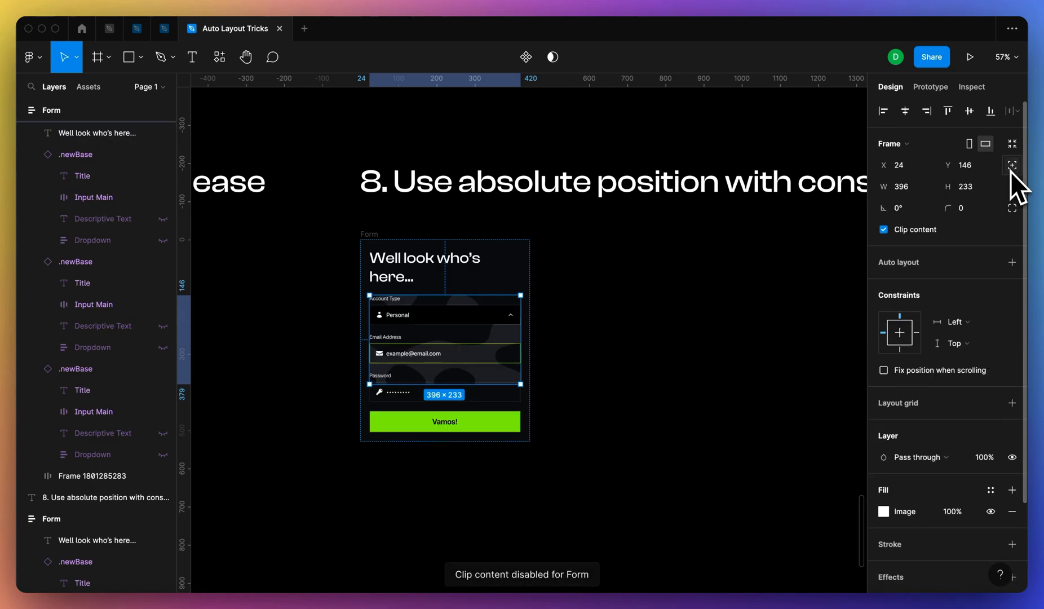
{"action": "left_click", "coordinate": [947, 111]}
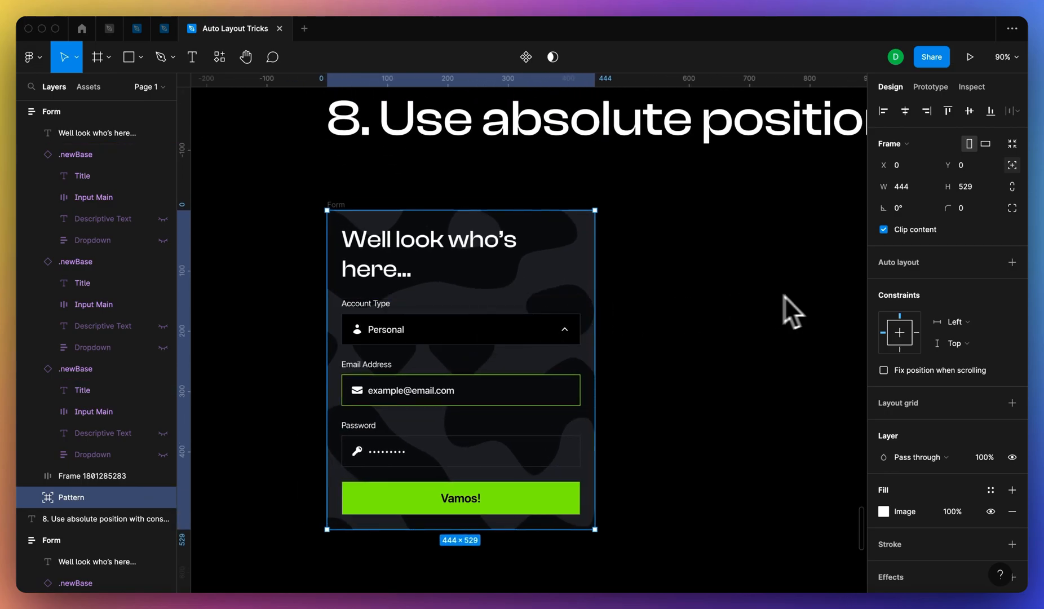
Step: Constrain the Pattern layer to Left and right and Top and bottom so it stretches with the form
{"action": "left_click", "coordinate": [959, 322]}
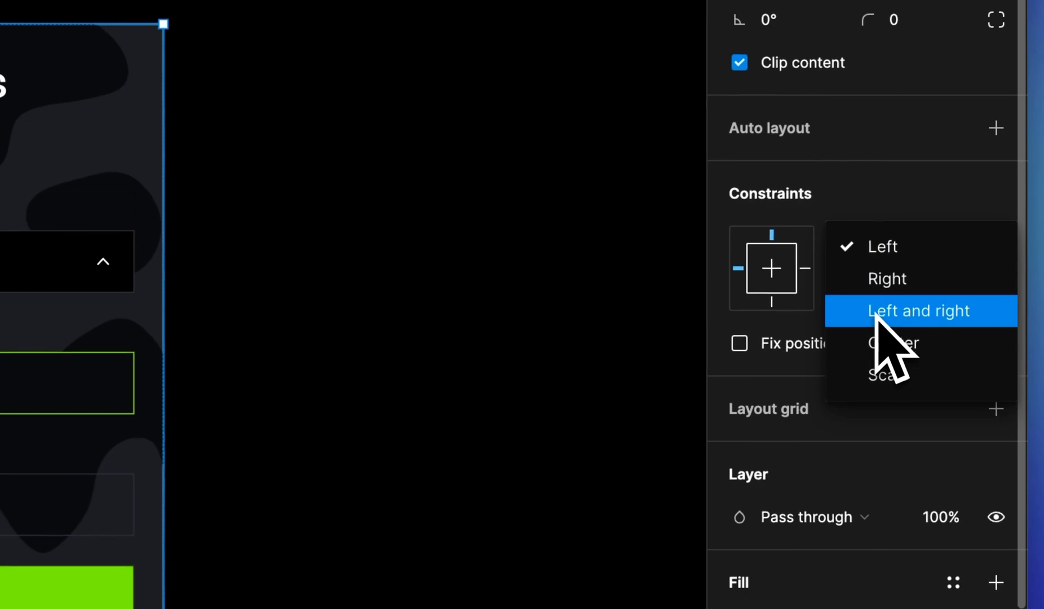
{"action": "left_click", "coordinate": [920, 309]}
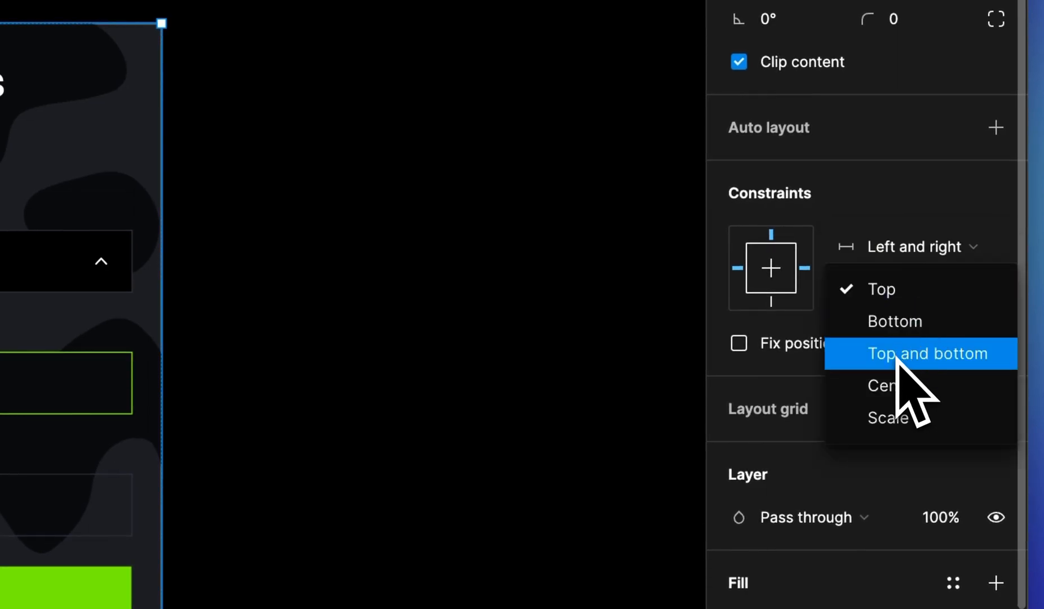
{"action": "left_click", "coordinate": [925, 353]}
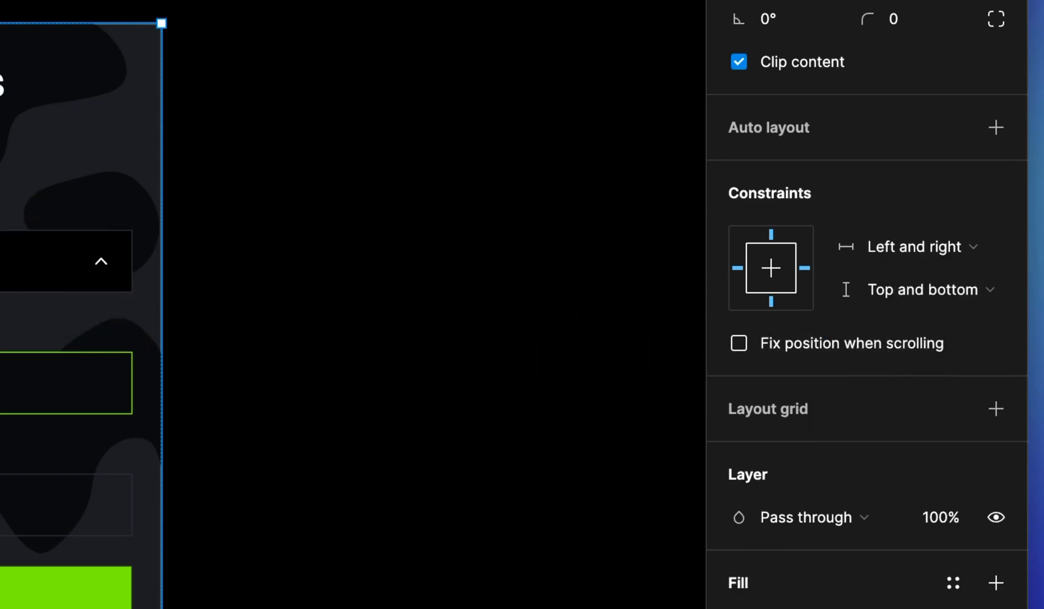
{"action": "left_click", "coordinate": [996, 127]}
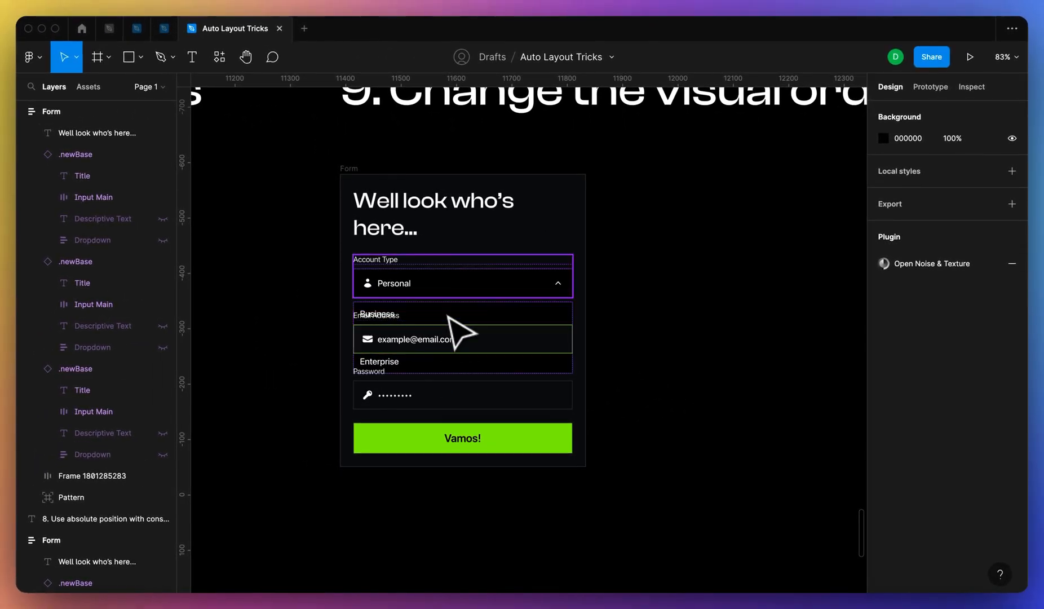
{"action": "mouse_move", "coordinate": [400, 287]}
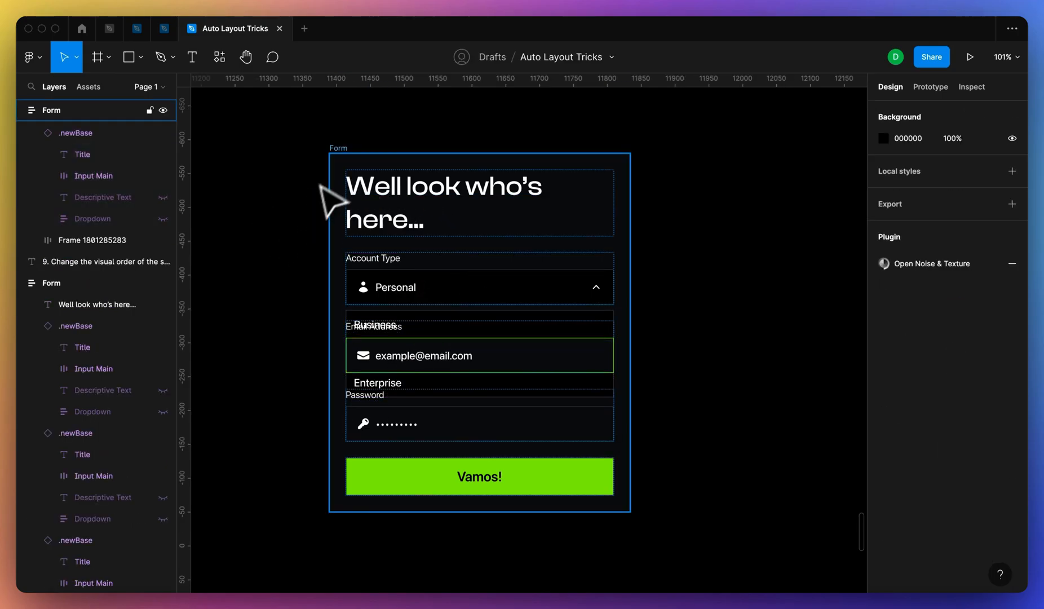
Step: Select the tip 9 form frame to inspect its vertical auto layout with 24 spacing
{"action": "left_click", "coordinate": [479, 287]}
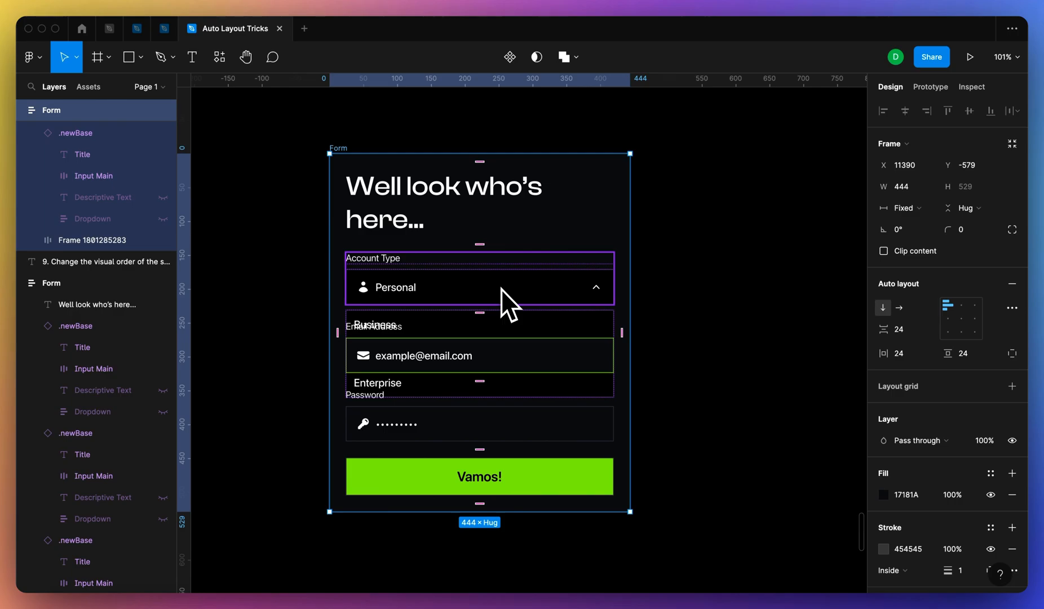
{"action": "mouse_move", "coordinate": [915, 389]}
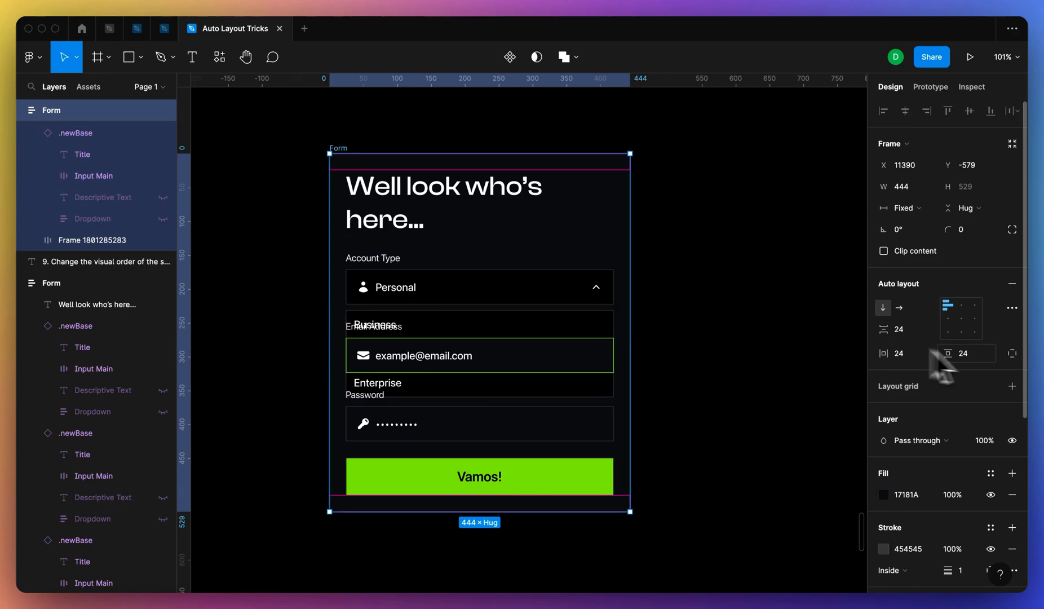
{"action": "mouse_move", "coordinate": [1011, 307]}
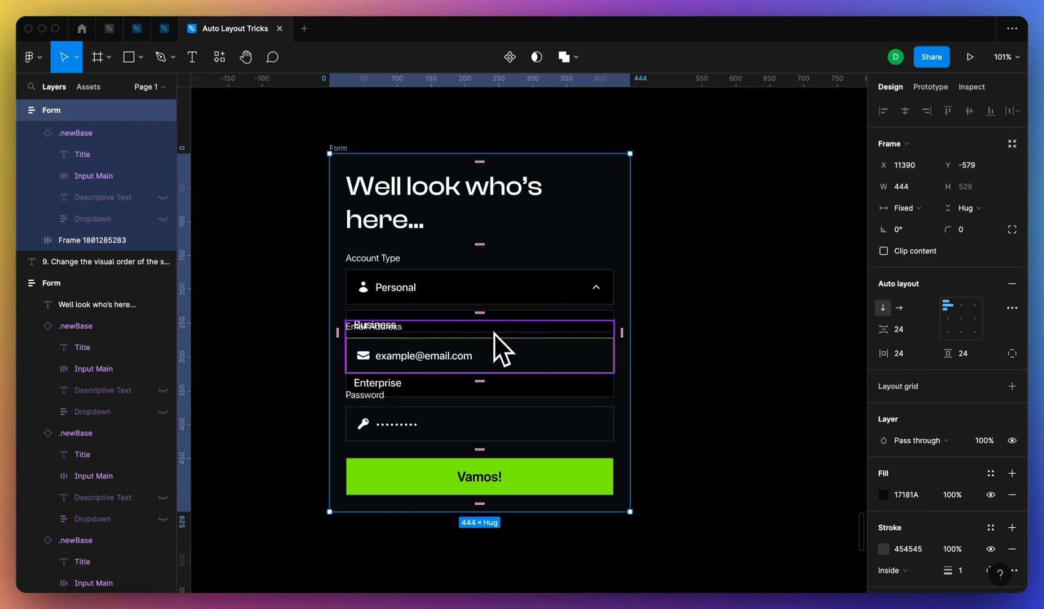
Step: Set the form's canvas stacking to First on top so the dropdown options show above the email field
{"action": "left_click", "coordinate": [1011, 307]}
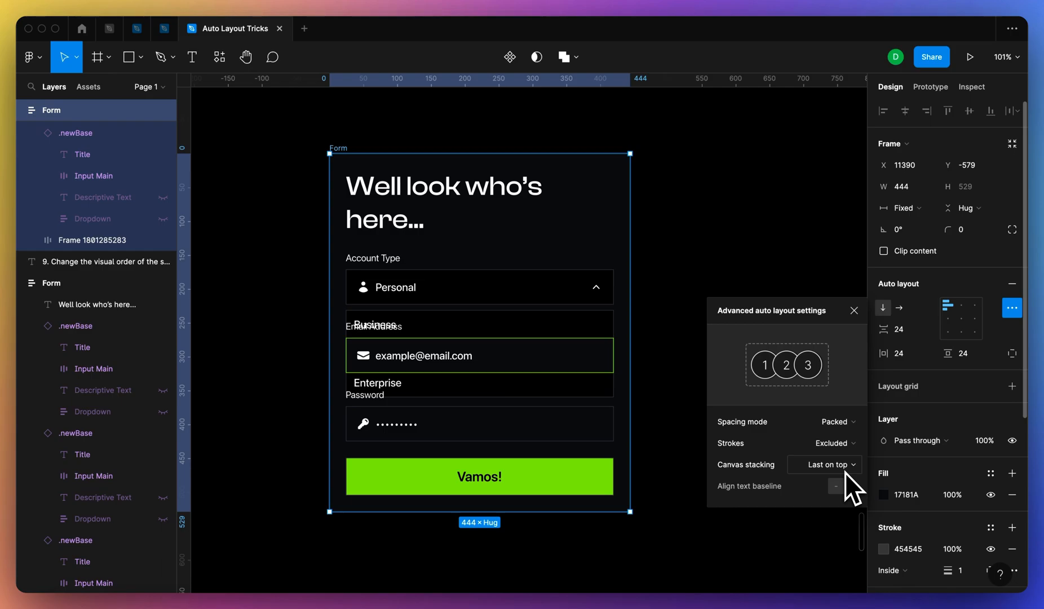
{"action": "left_click", "coordinate": [825, 465]}
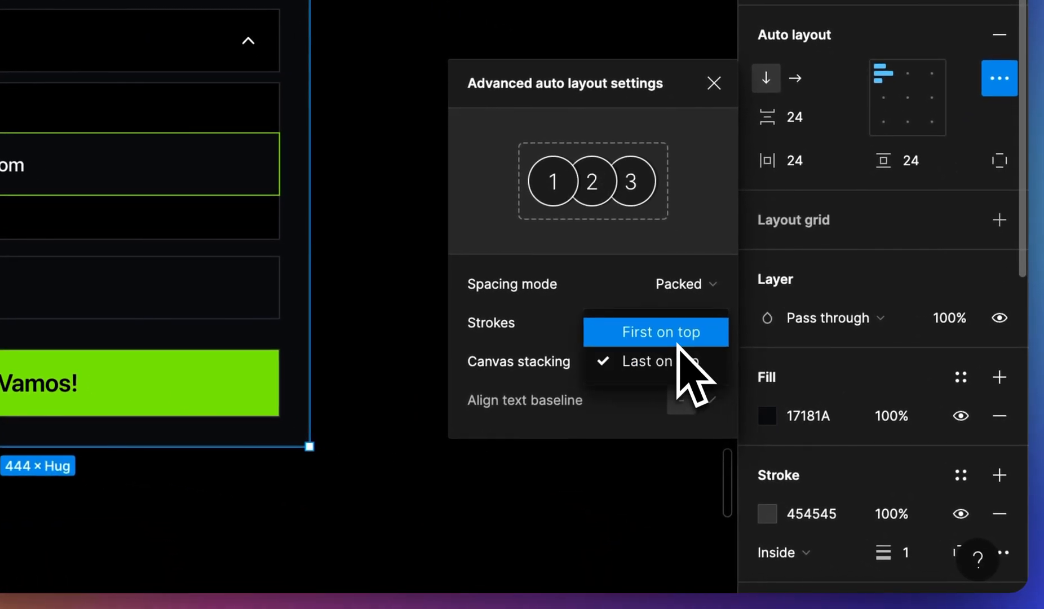
{"action": "left_click", "coordinate": [661, 332]}
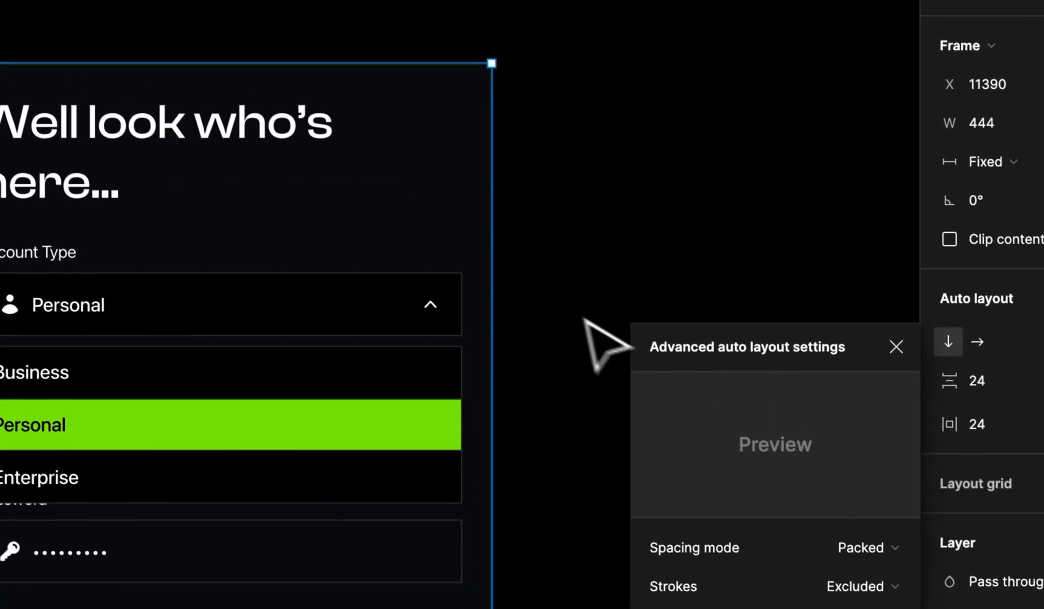
{"action": "left_click", "coordinate": [896, 347]}
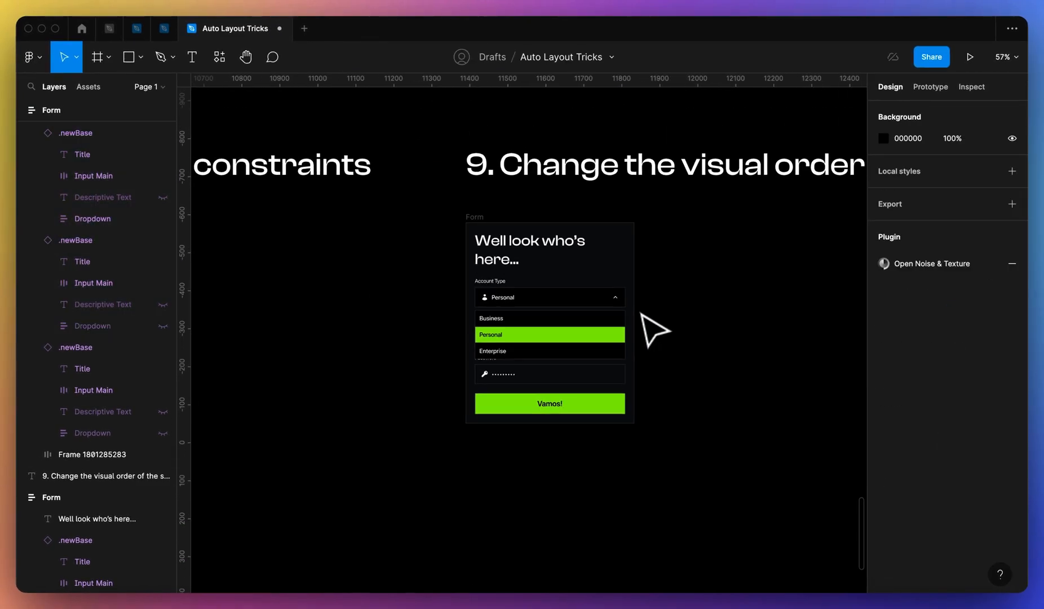
Step: Give the tip 10 Avatar row a negative gap (-16, trying -8) so the avatars and +20 badge overlap
{"action": "scroll", "scroll_direction": "right", "scroll_amount": 3}
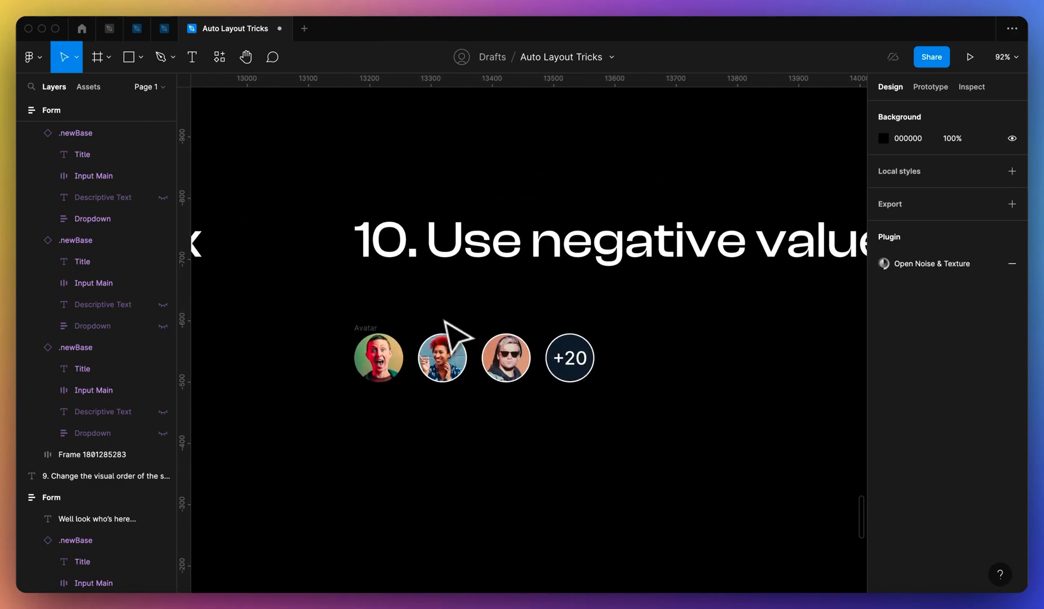
{"action": "left_click", "coordinate": [473, 357]}
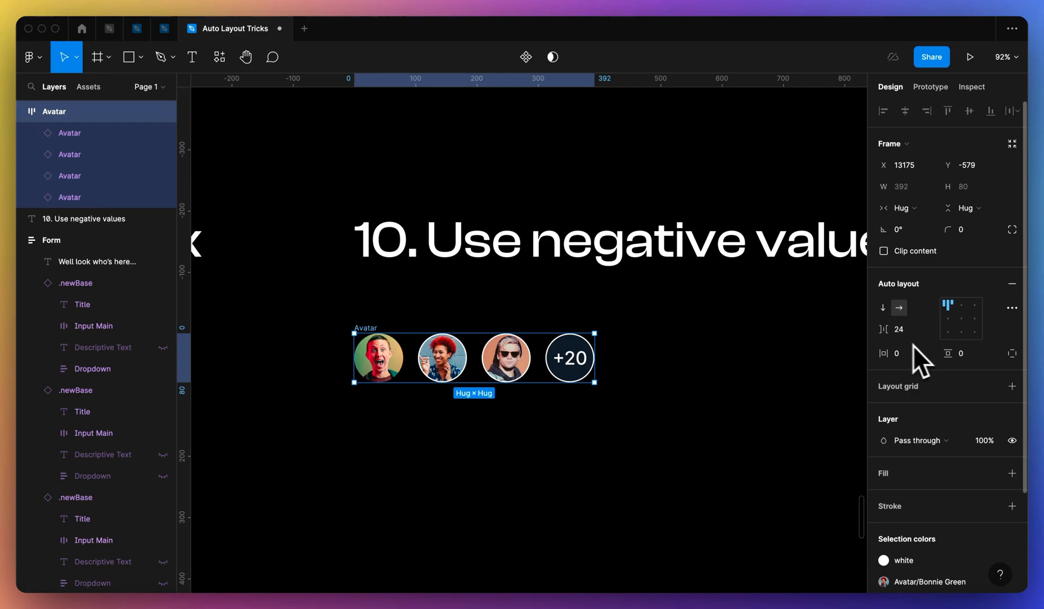
{"action": "left_click", "coordinate": [901, 328]}
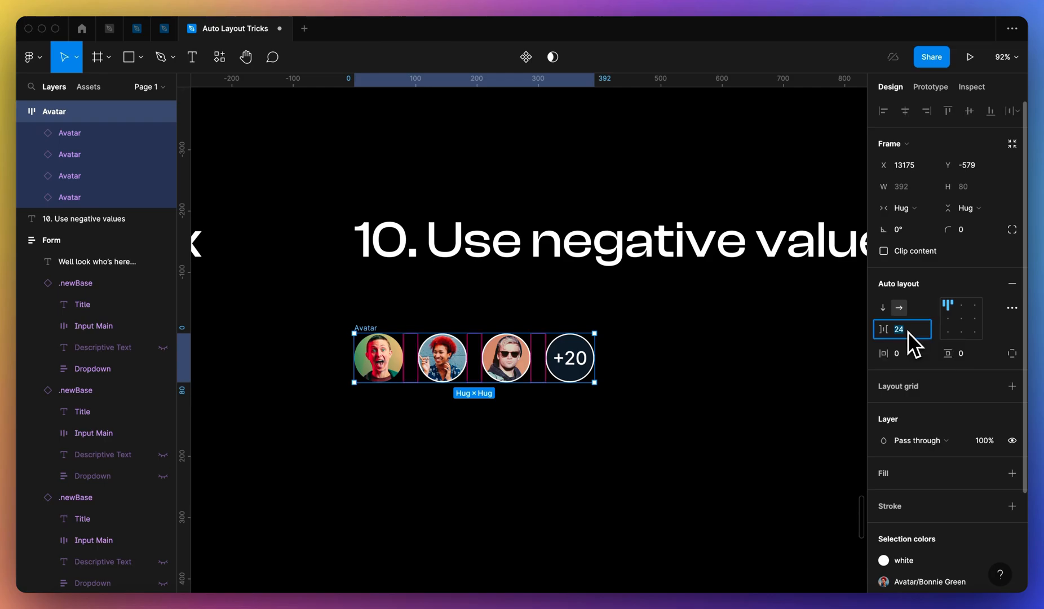
{"action": "type", "text": "-16"}
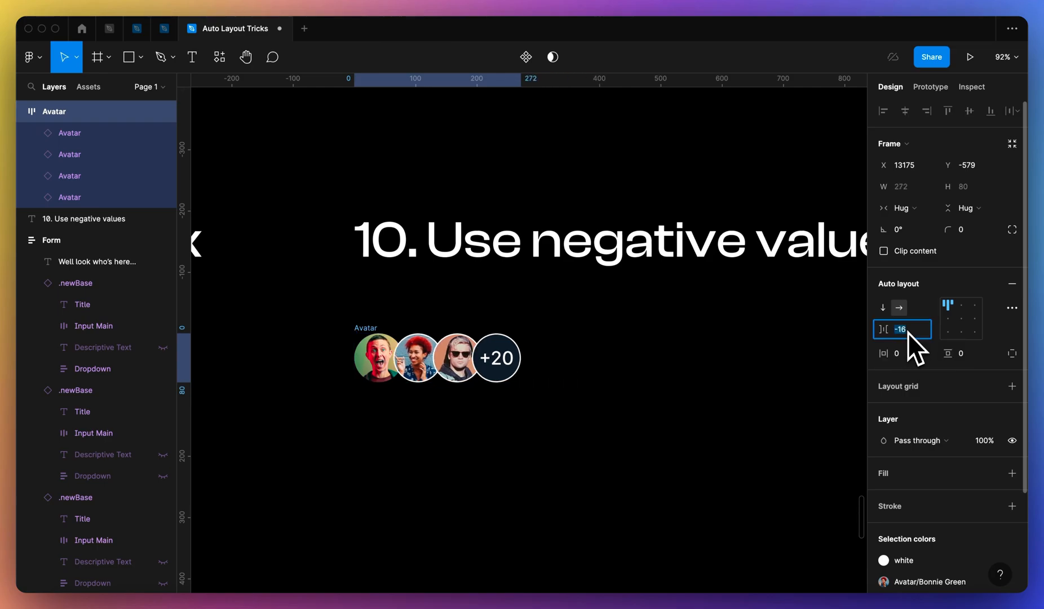
{"action": "type", "text": "-8"}
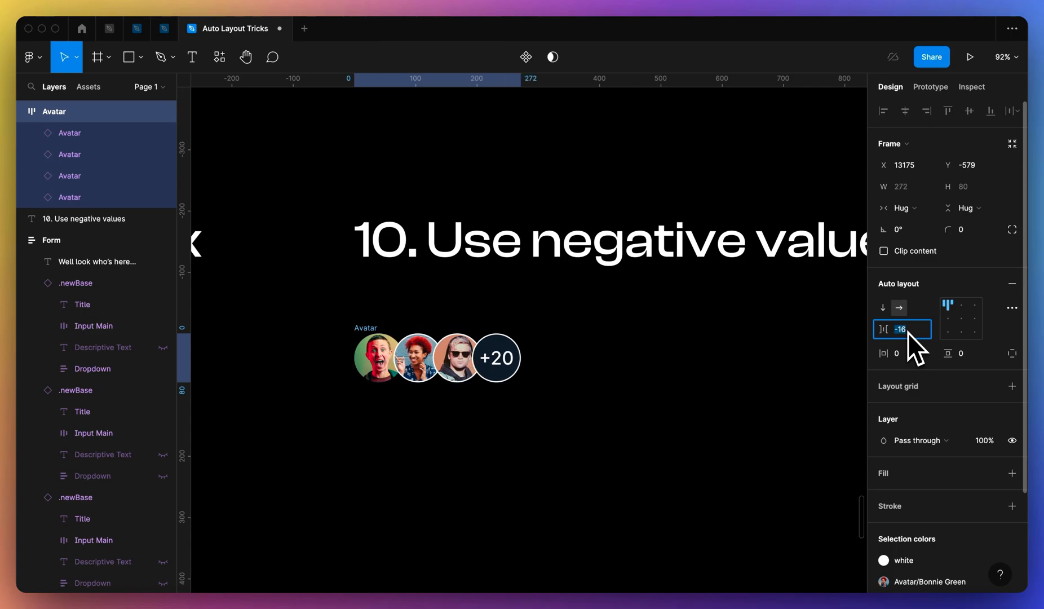
{"action": "left_click", "coordinate": [437, 356]}
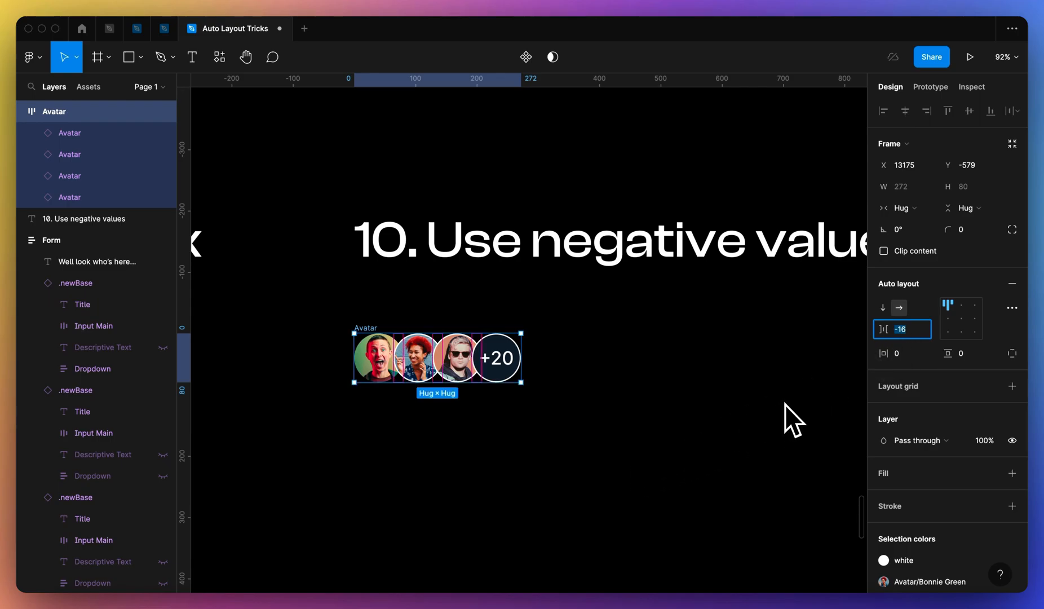
{"action": "mouse_move", "coordinate": [1012, 358]}
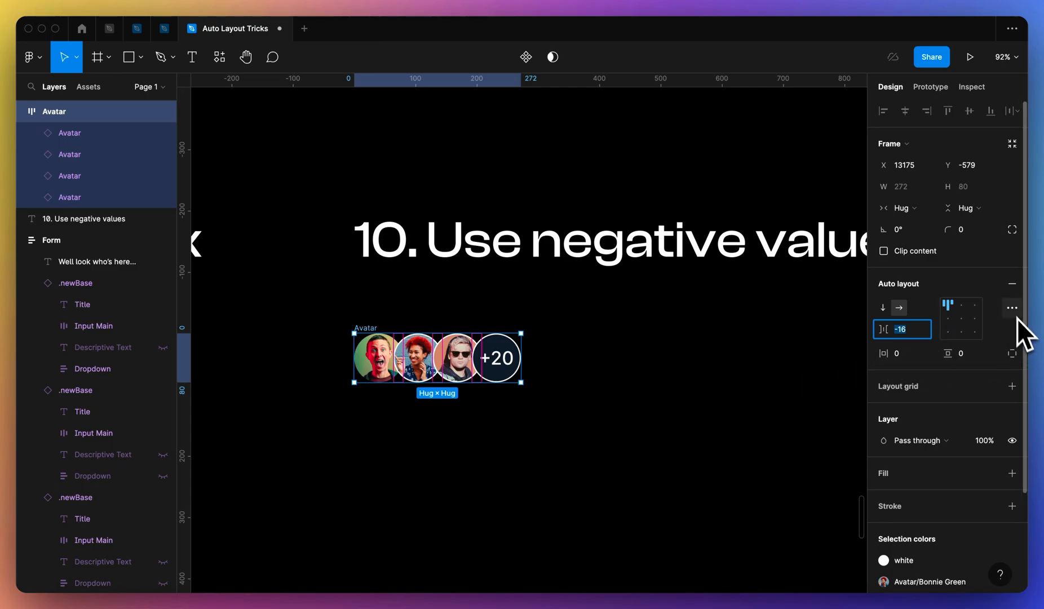
Step: Set the Avatar row's Canvas stacking to First on top in Advanced auto layout, then zoom out to the full board
{"action": "left_click", "coordinate": [1012, 308]}
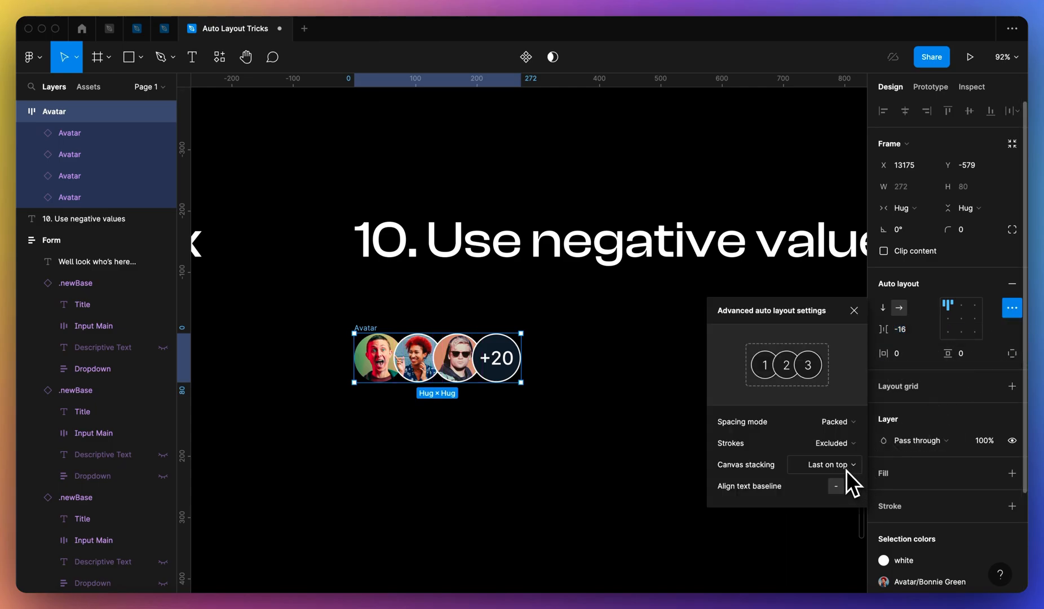
{"action": "left_click", "coordinate": [824, 465]}
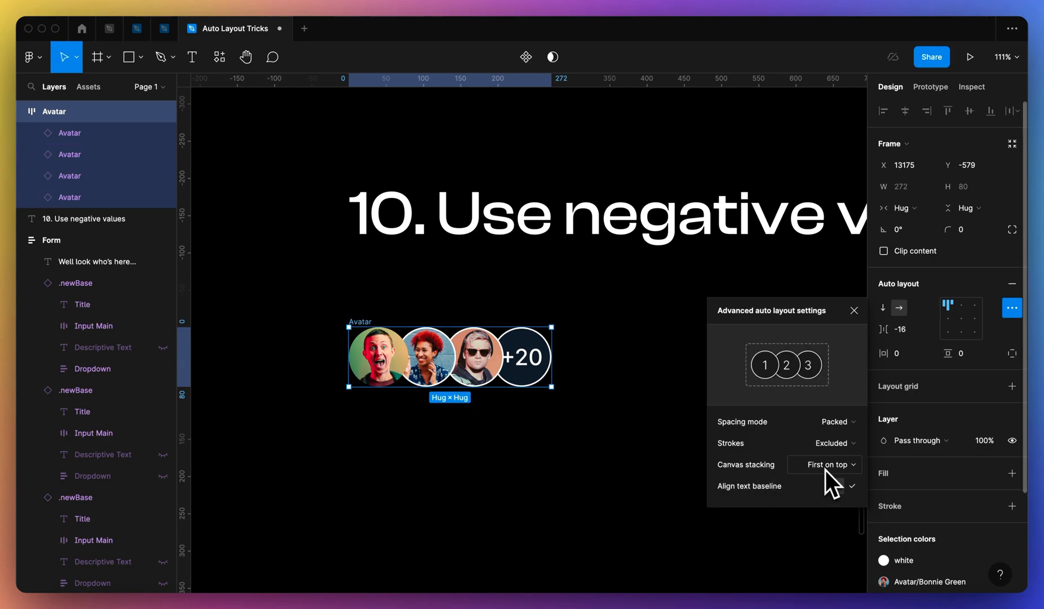
{"action": "left_click", "coordinate": [824, 464]}
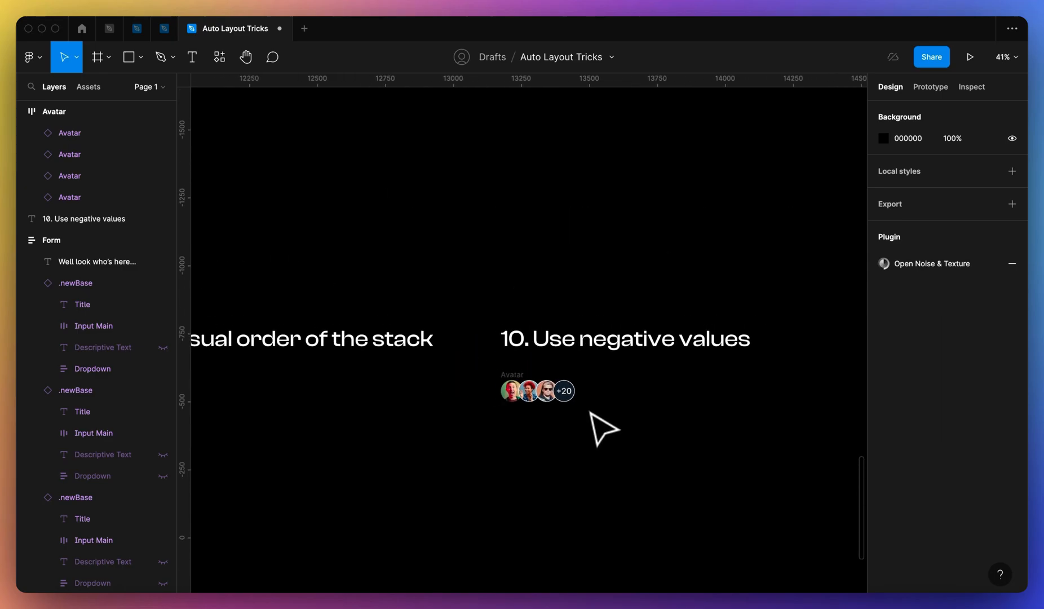
{"action": "scroll", "scroll_direction": "down", "scroll_amount": 3}
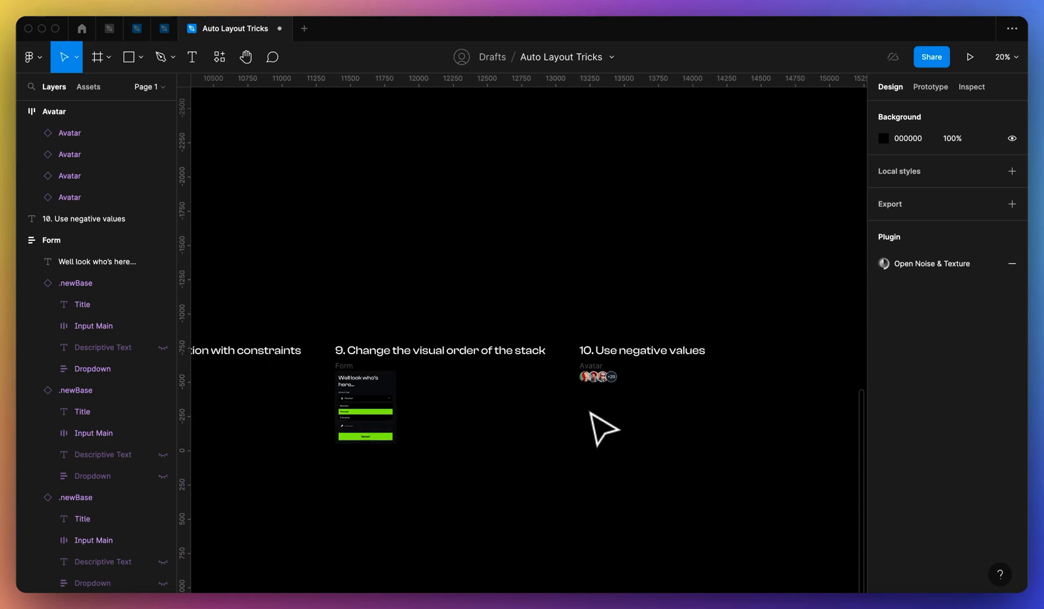